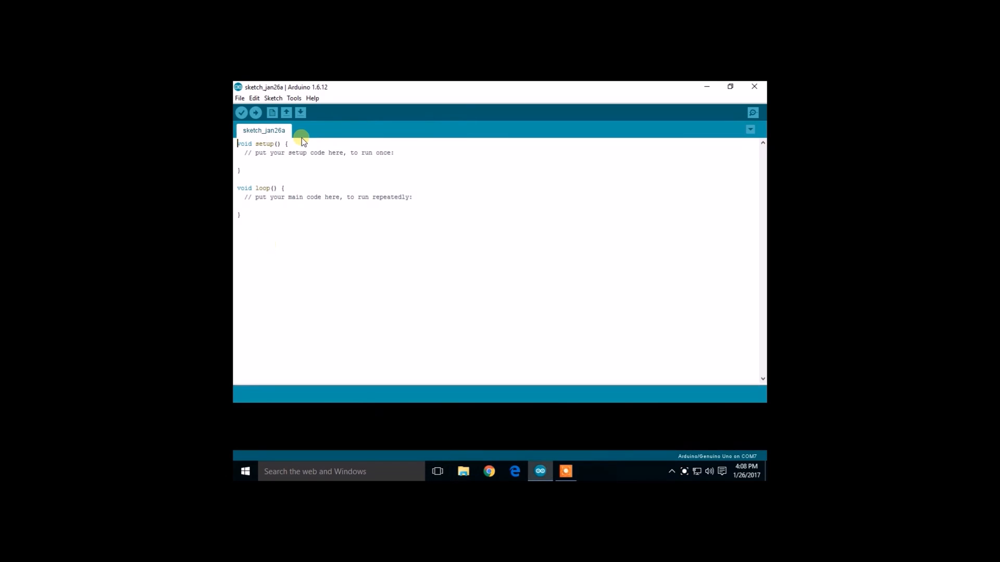
- Add const int ledPin = 7; as a new first line above setup()
key("enter")
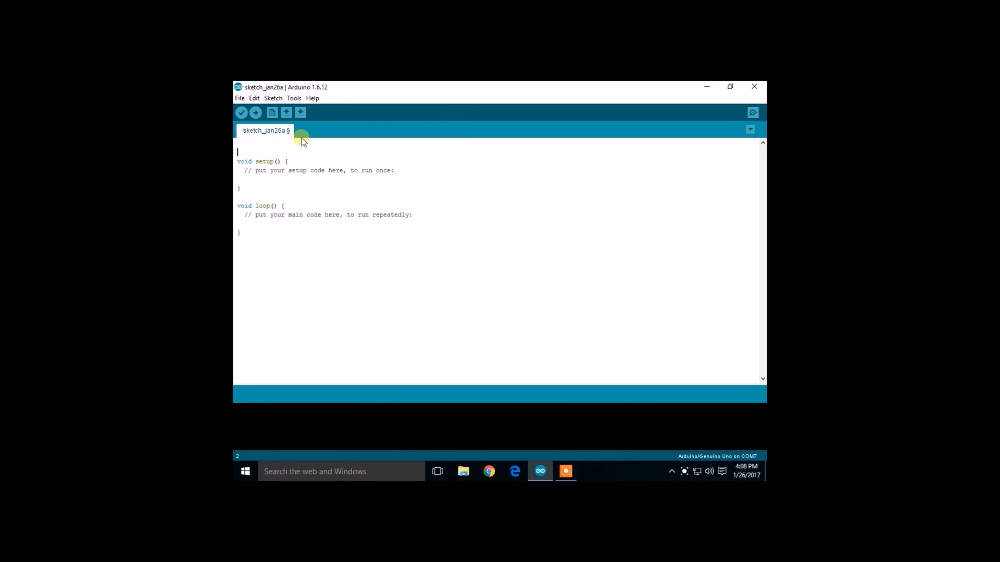
type("cons")
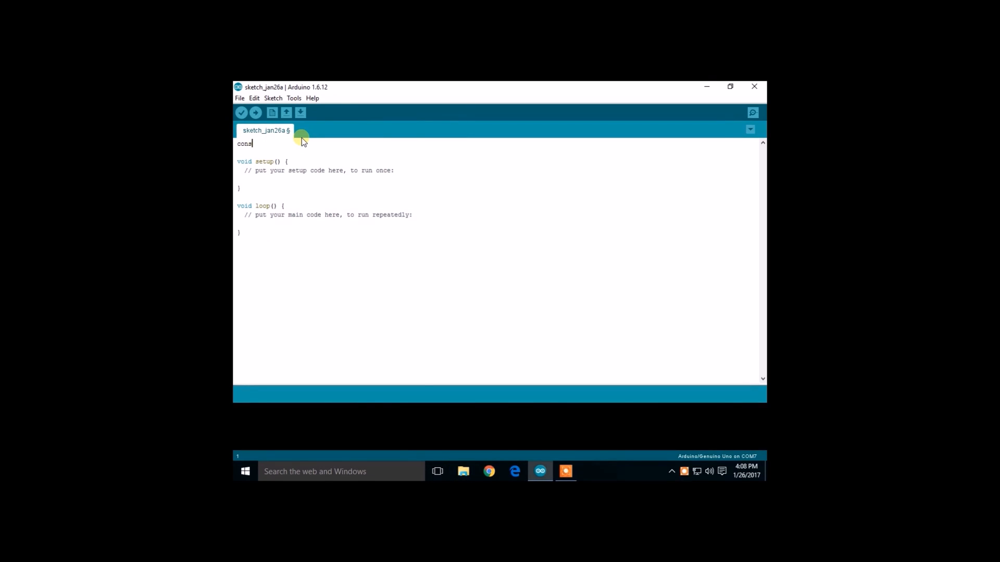
type("t")
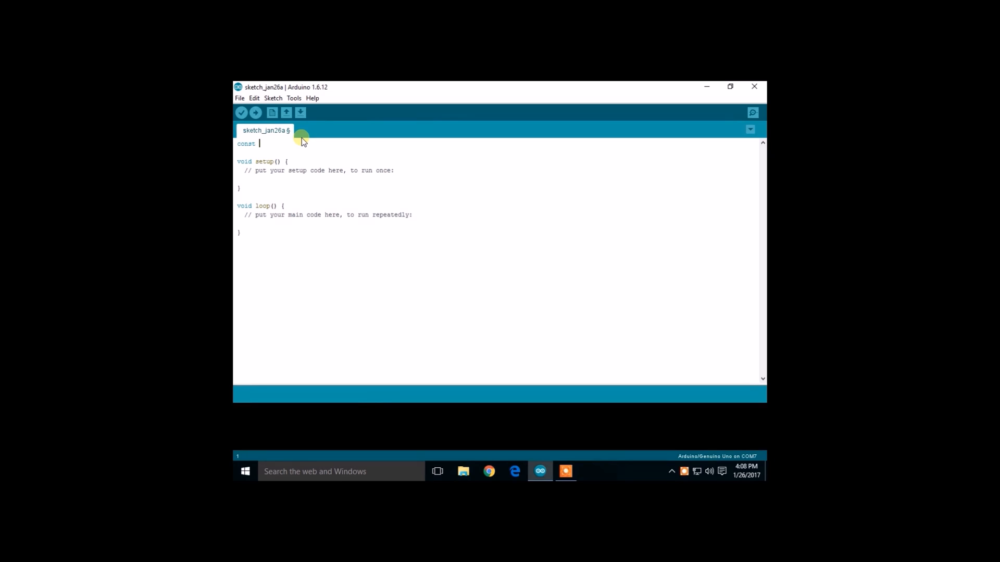
type("int")
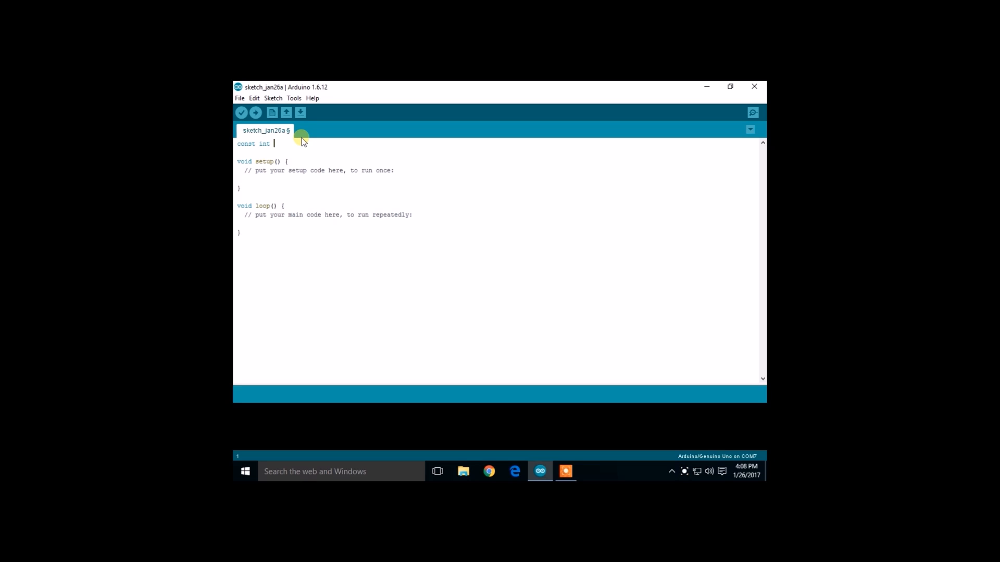
type("led")
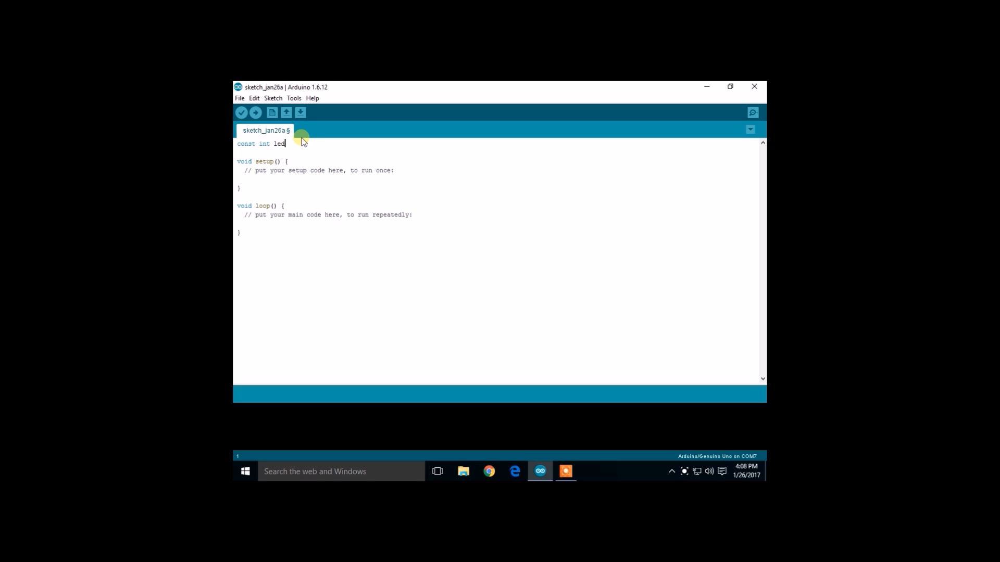
type("Pin")
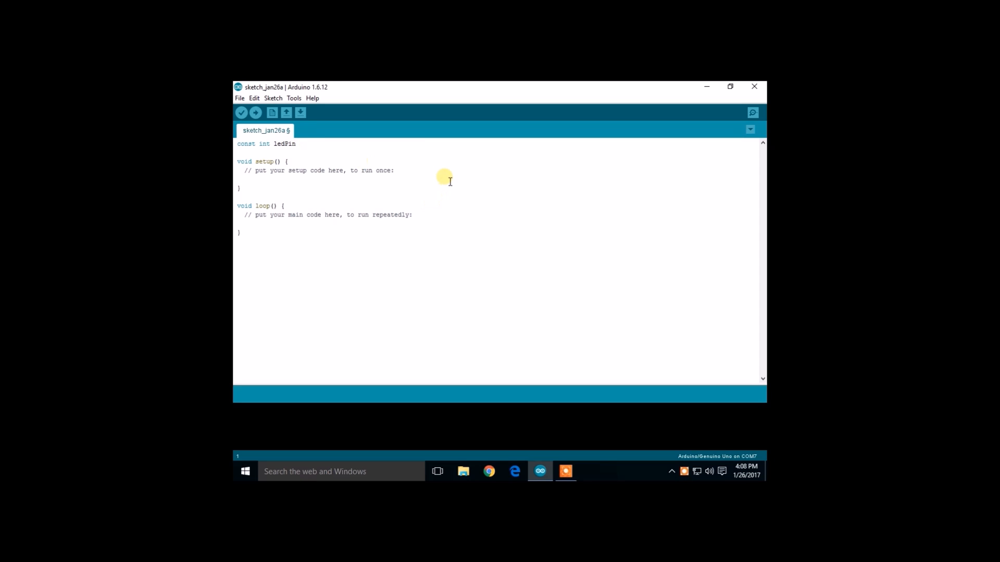
type("= 1")
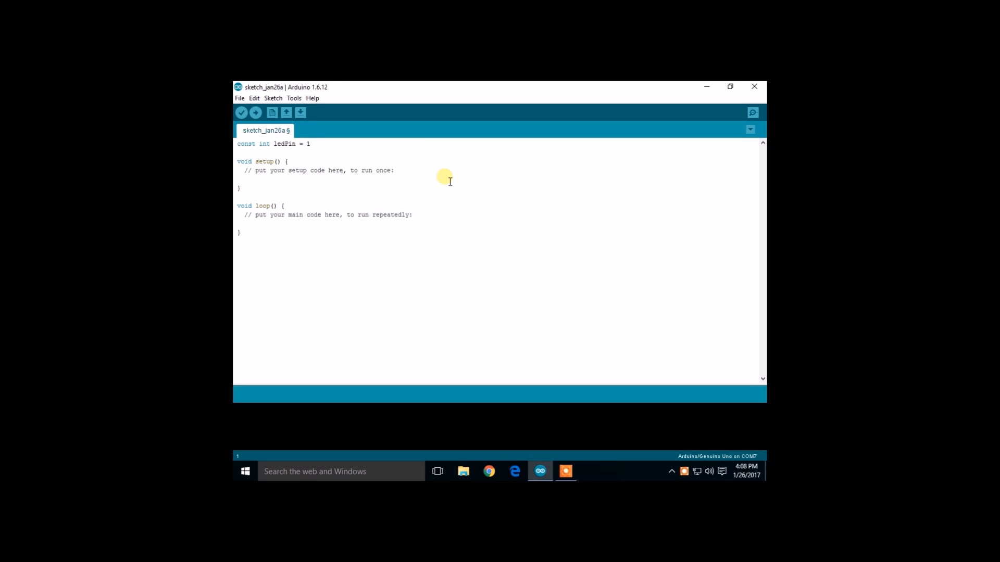
type("7;")
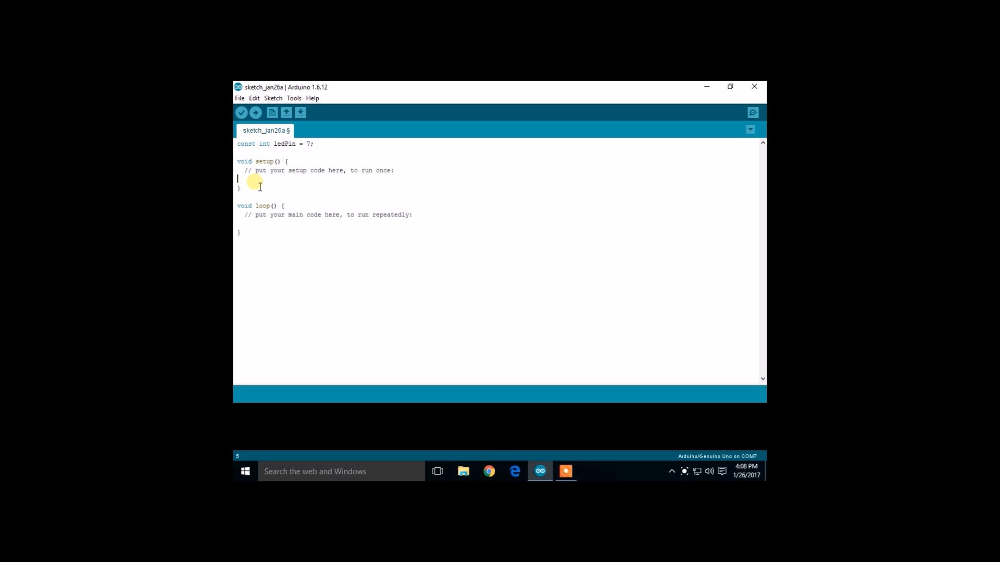
- Write pinMode(ledPin , OUTPUT); inside setup()
type("pin")
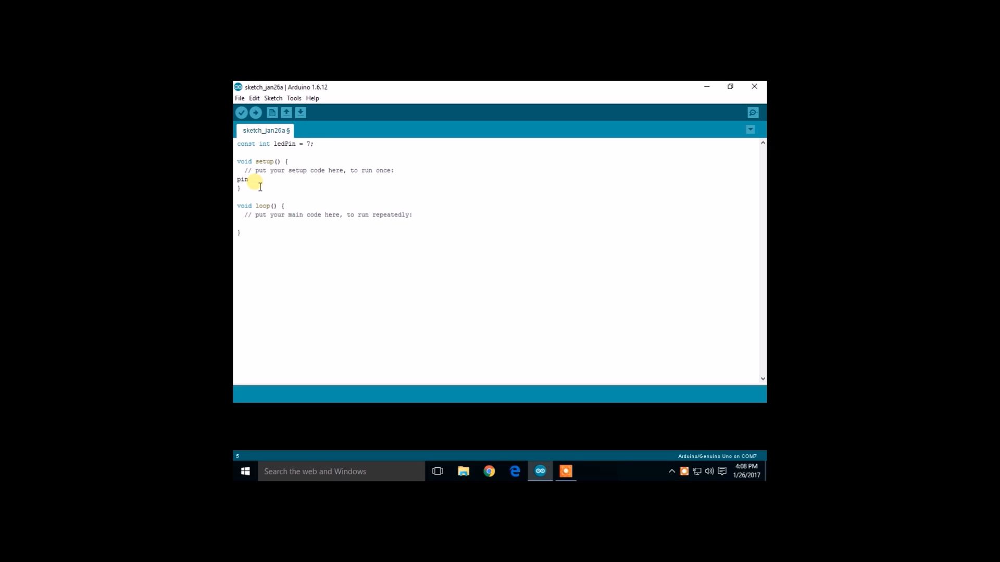
type("Mode")
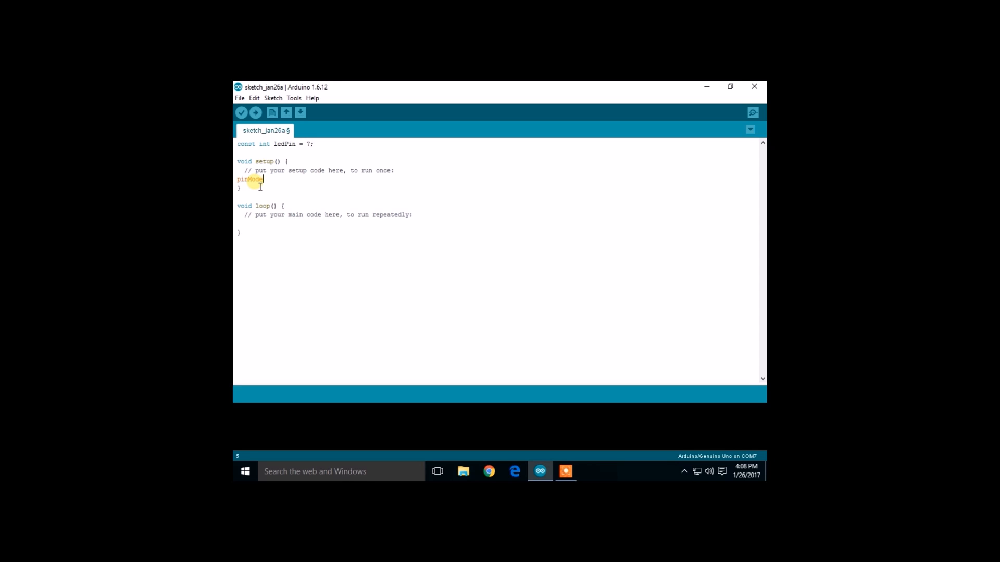
type("(")
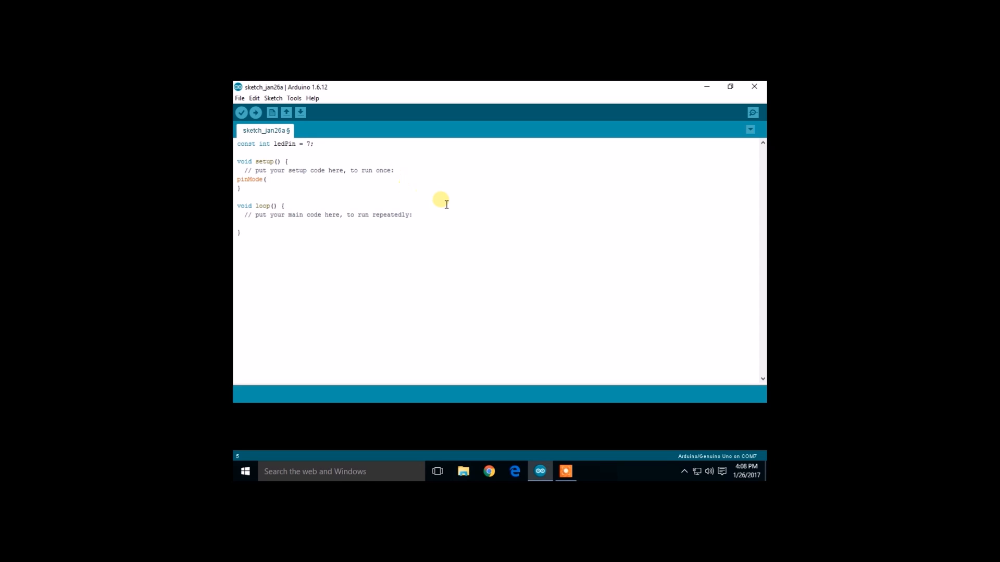
type("led")
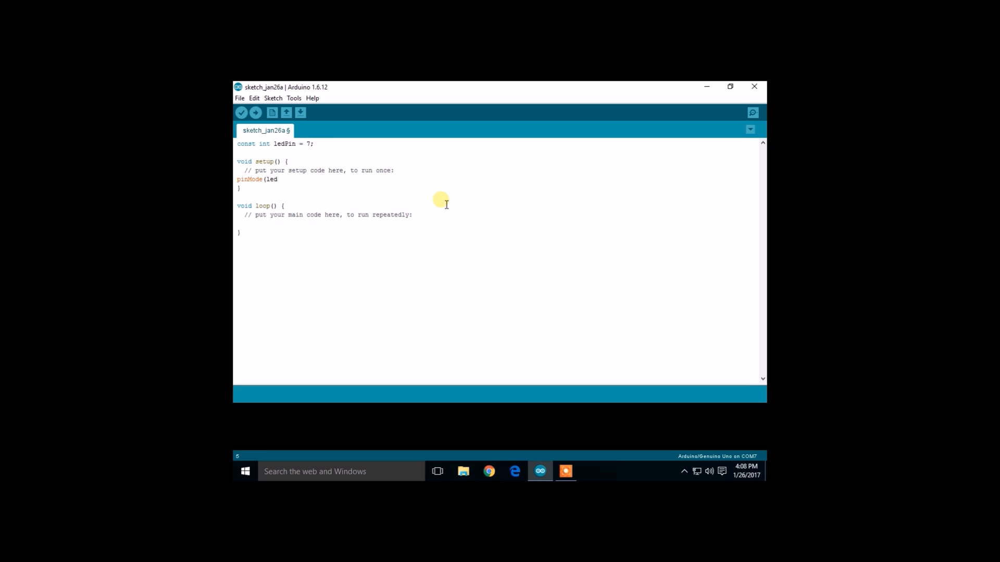
type("Pin")
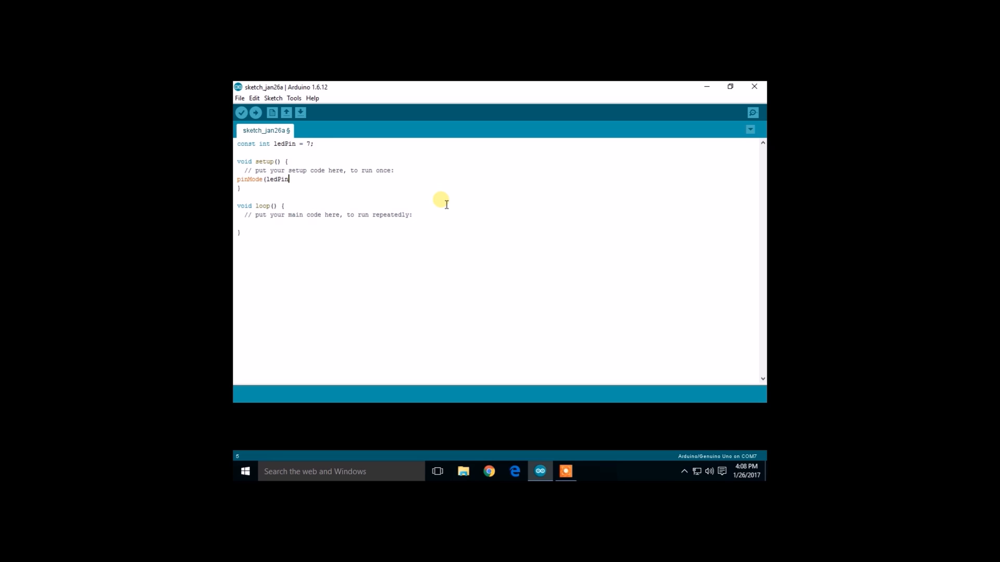
type(", OUT")
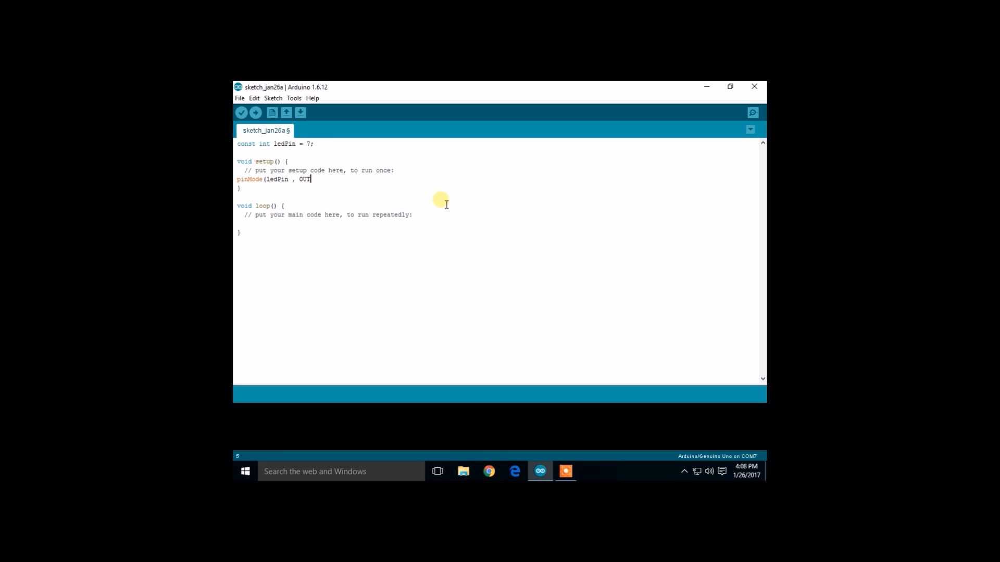
type("PUT")
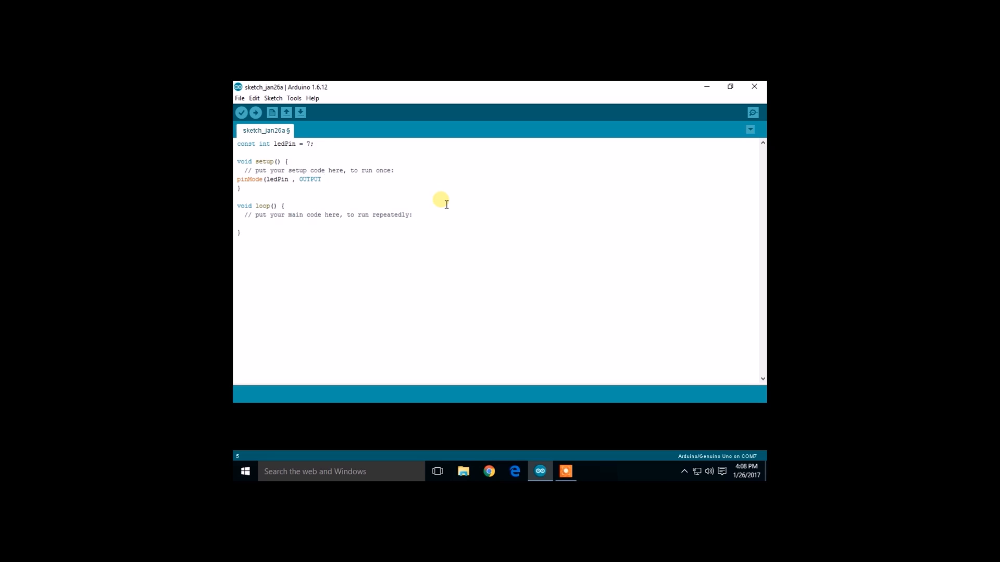
type(");")
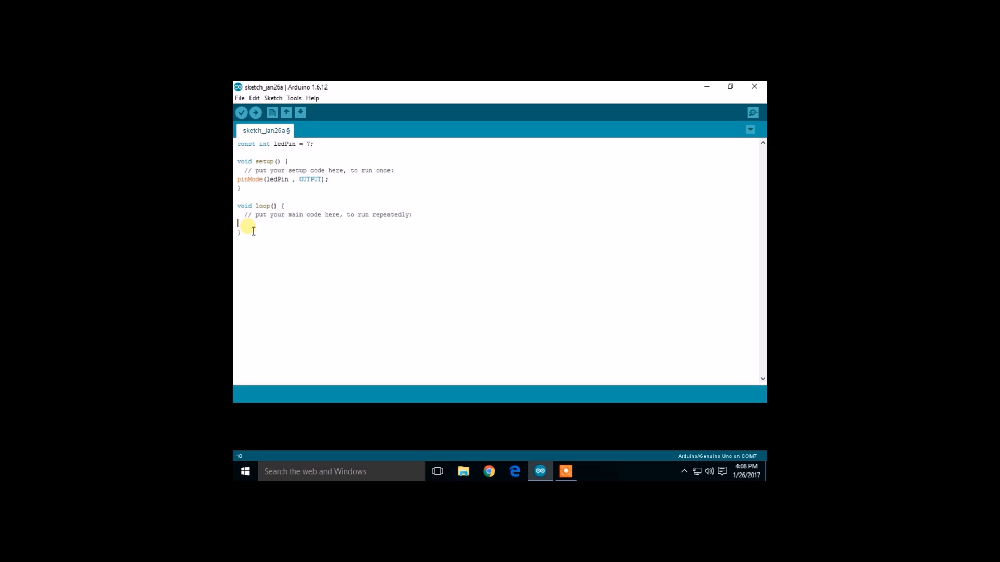
- Add digitalWrite(ledPin , HIGH); on a new line inside loop()
key("Enter")
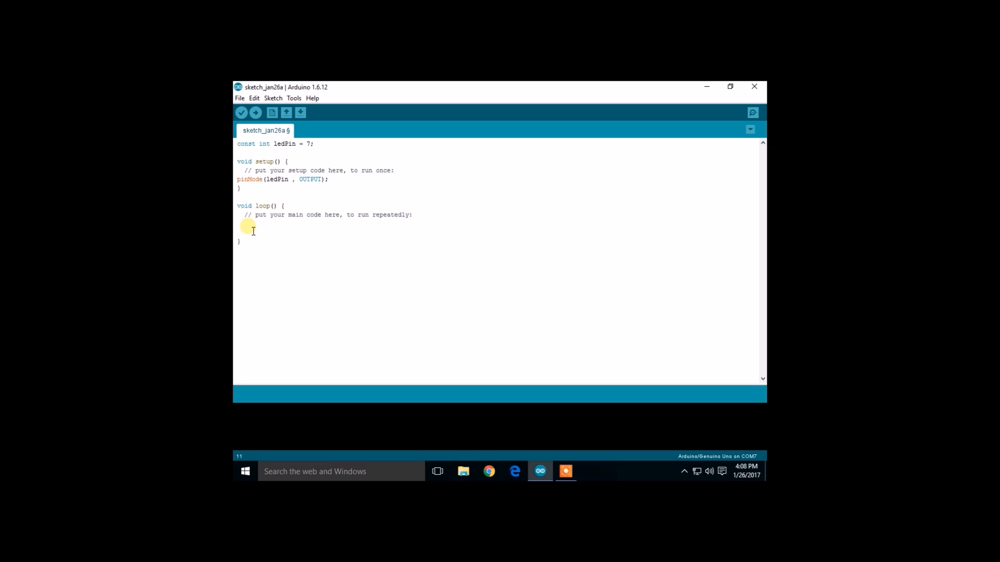
type("DIGI")
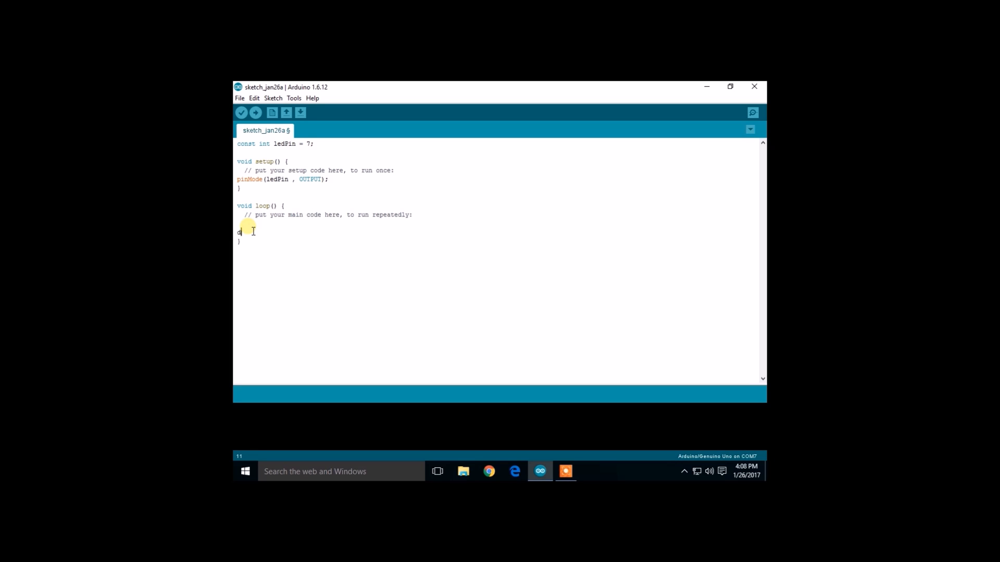
type("igit")
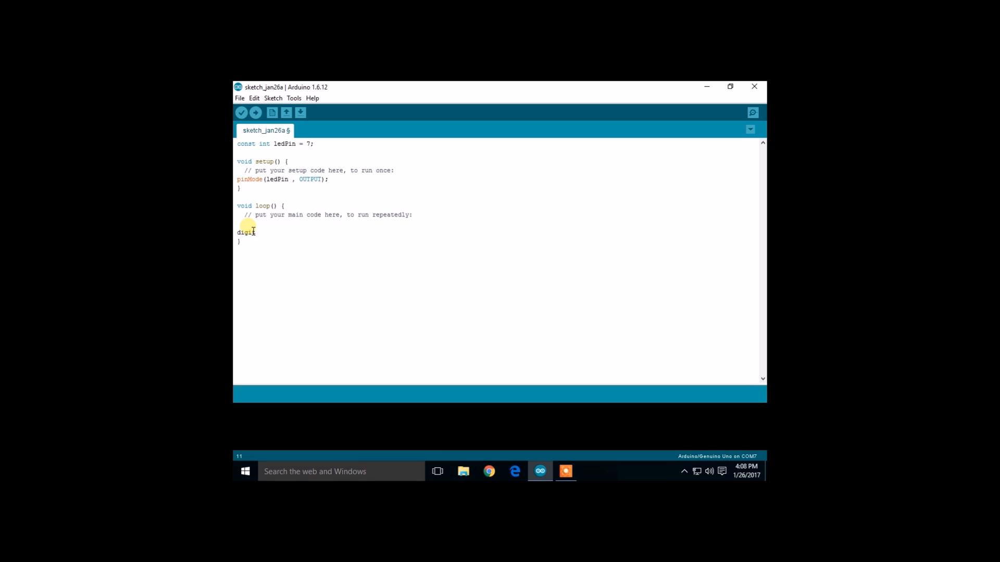
type("talWr")
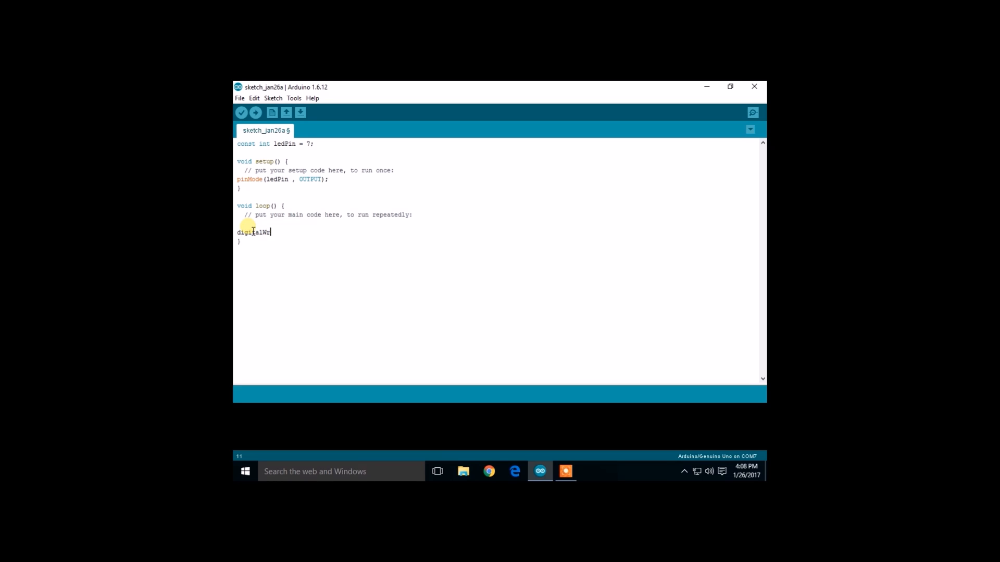
type("ite(")
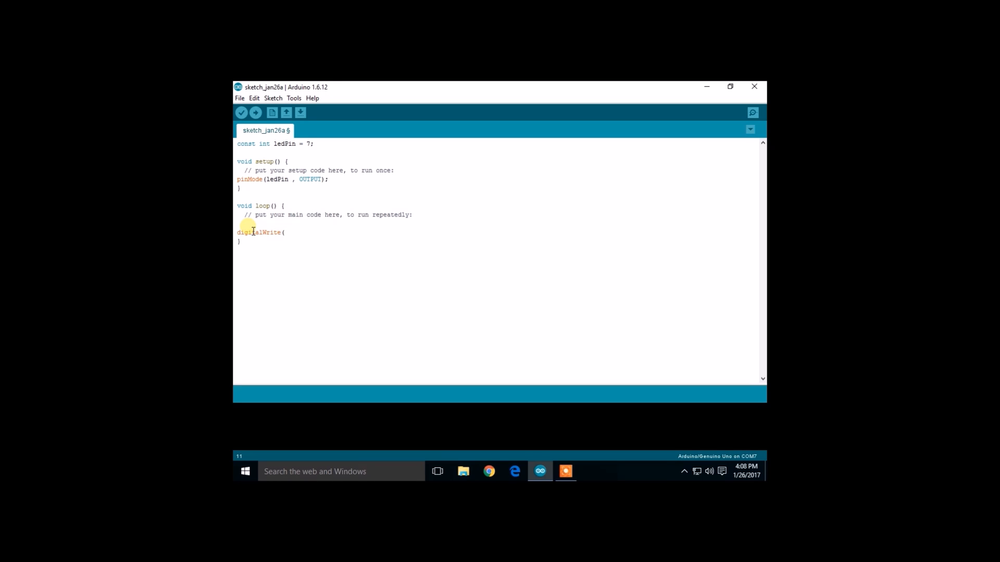
type("ledPin ,")
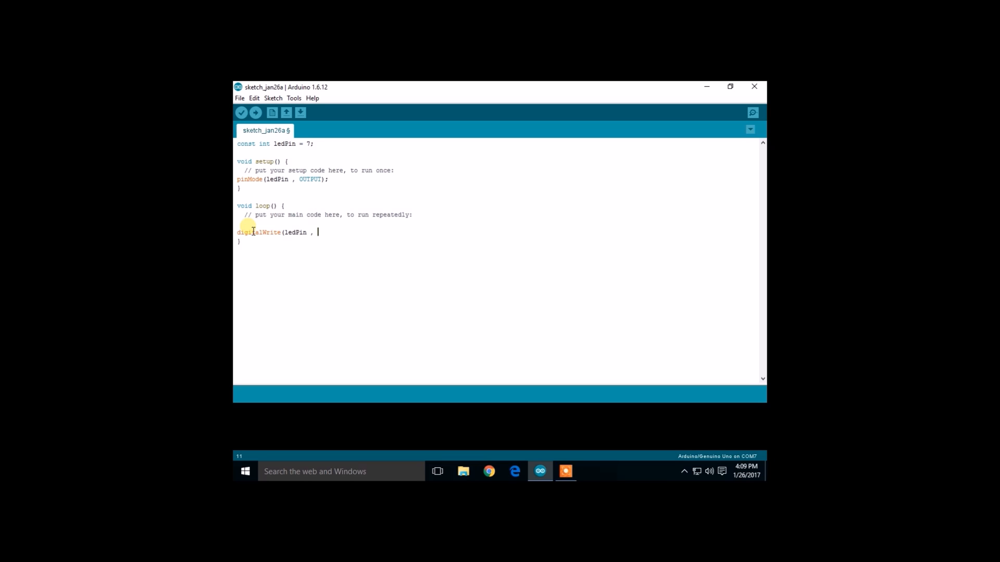
type("HIGH);")
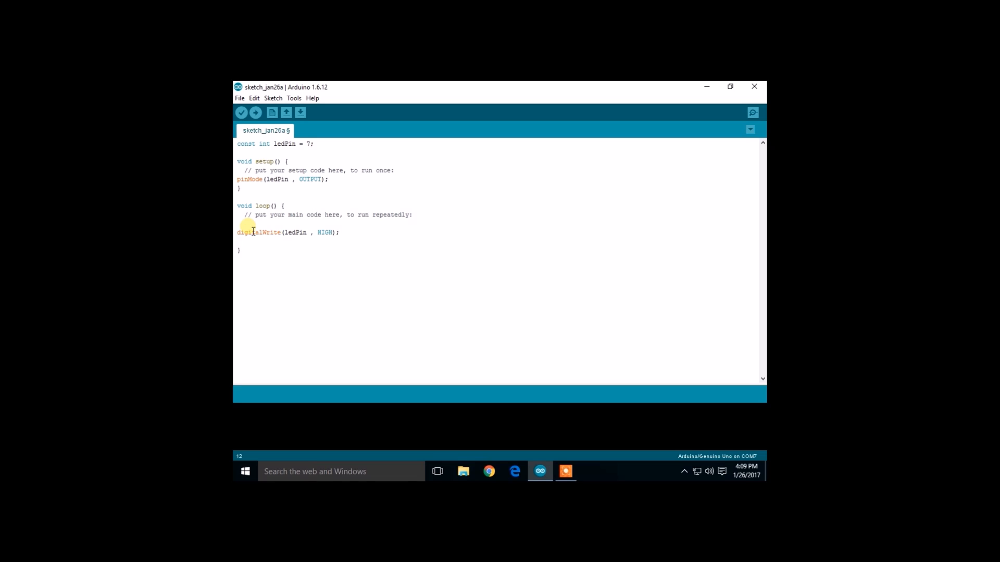
- Add delay(1000); right after the HIGH write in loop()
type("de")
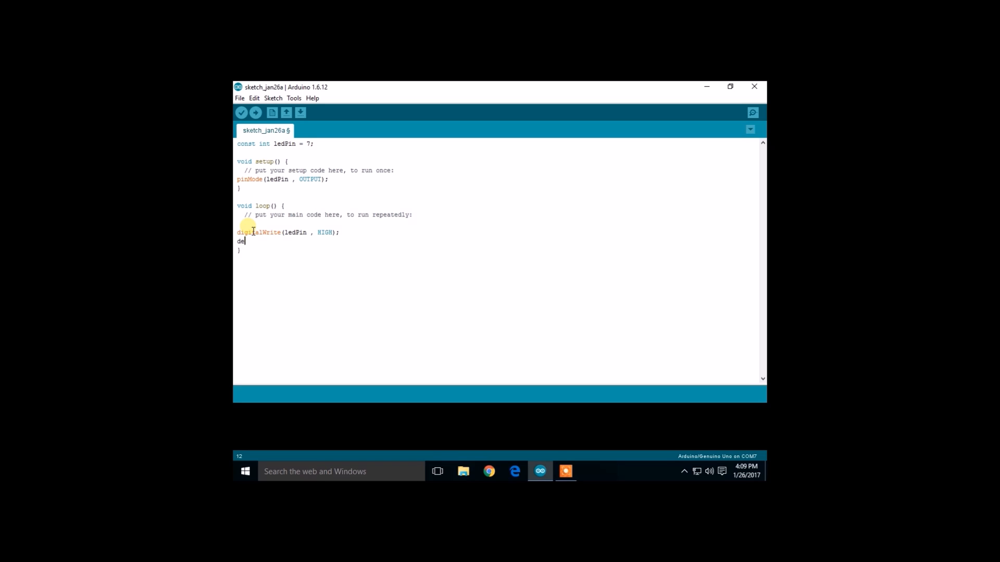
type("lay(")
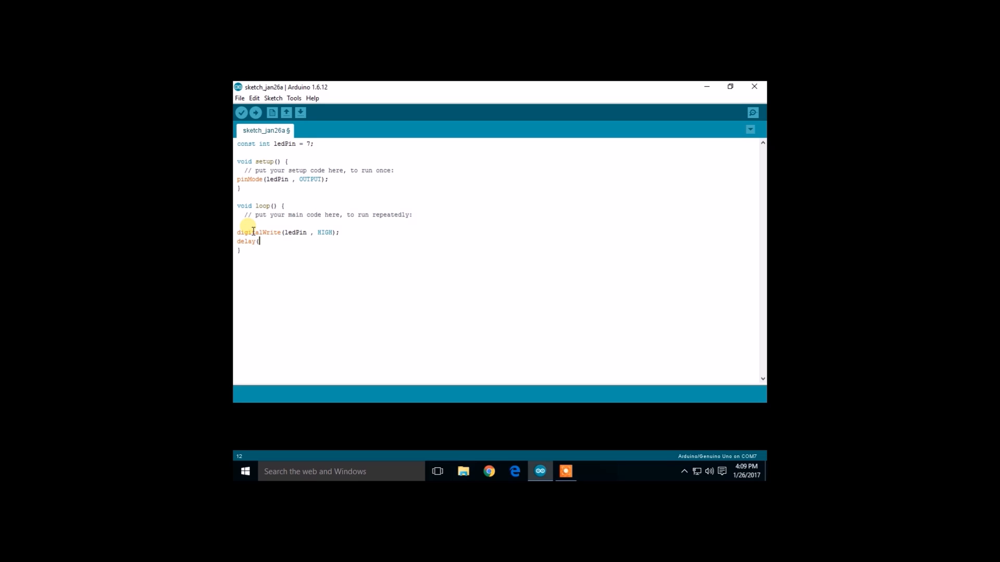
type("1")
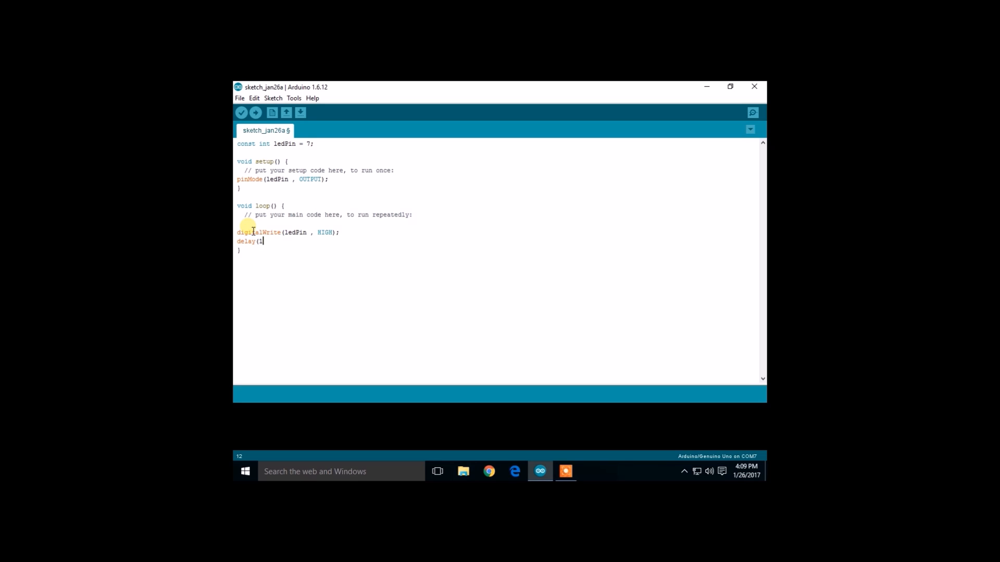
type("00")
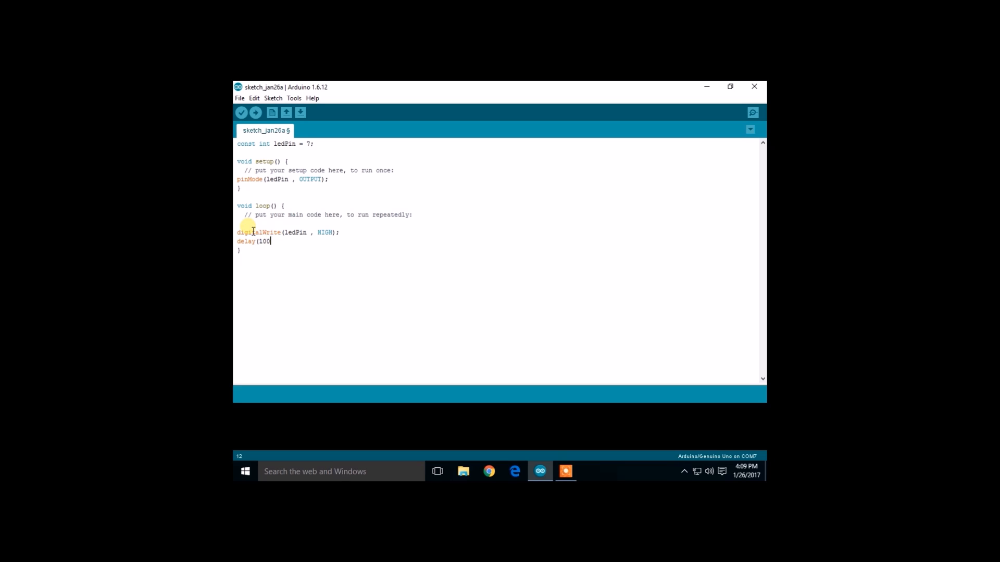
type("0);")
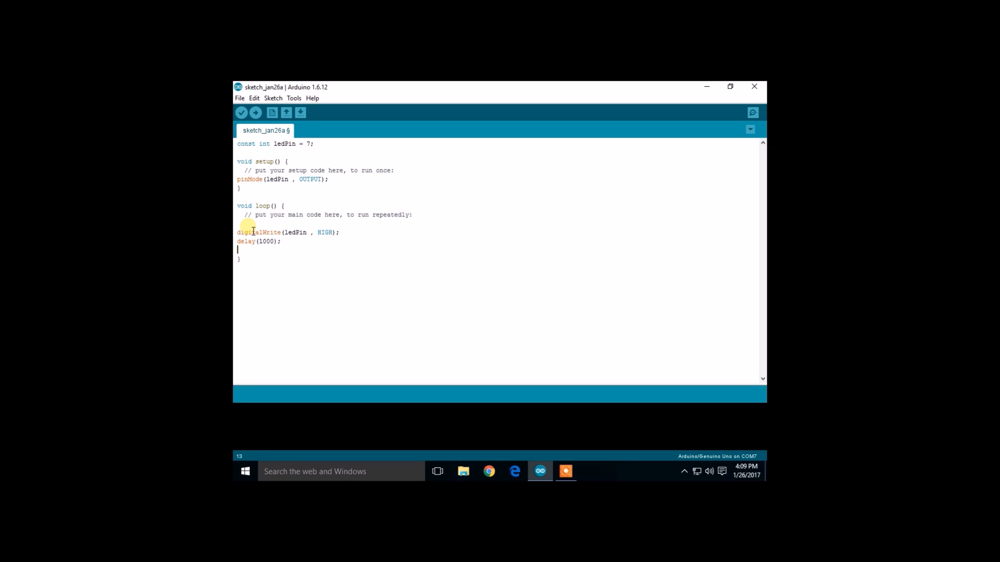
- Add digitalWrite(ledPin , LOW); followed by delay(1000); in loop()
type("digital")
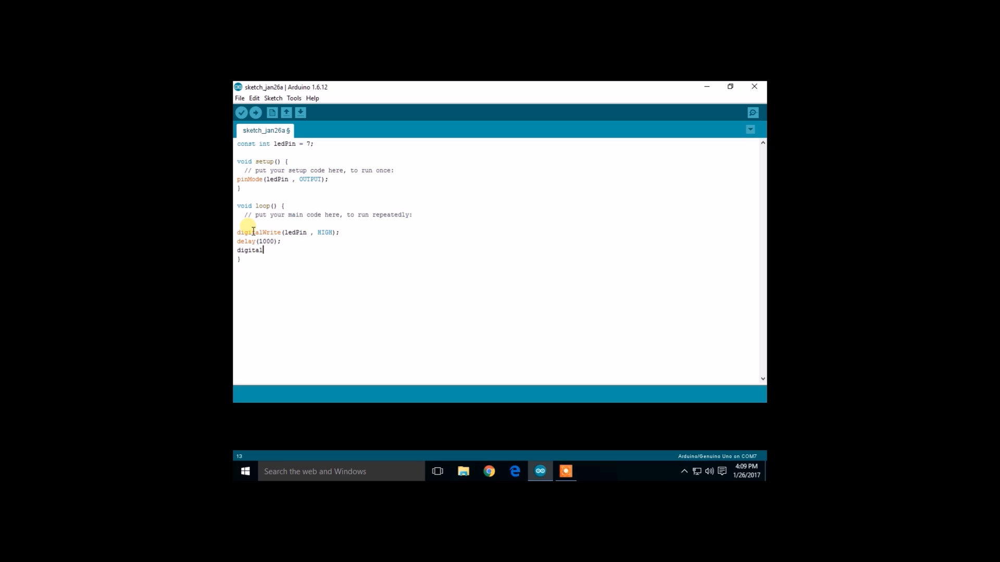
type("Wr")
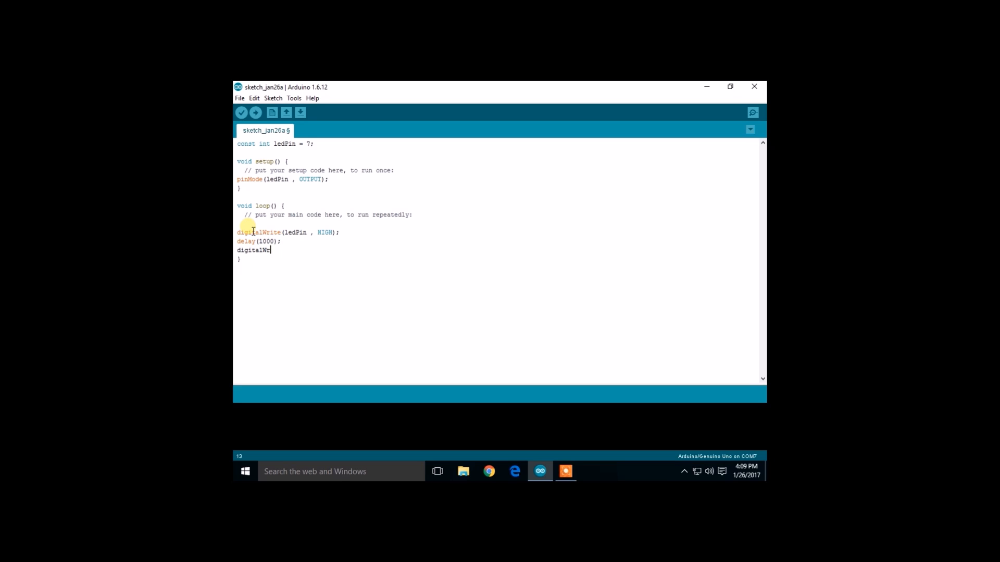
type("ite(led")
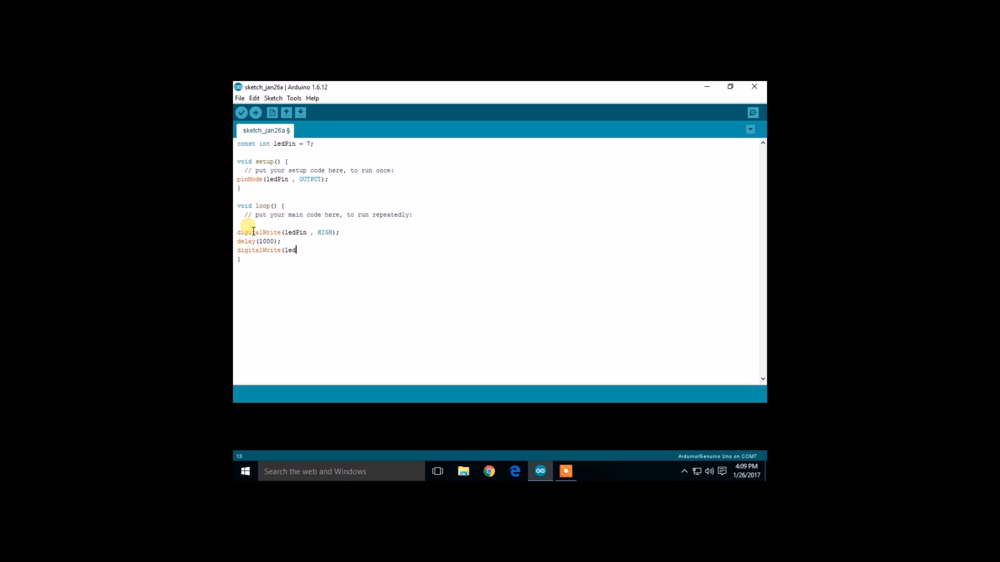
type("Pin")
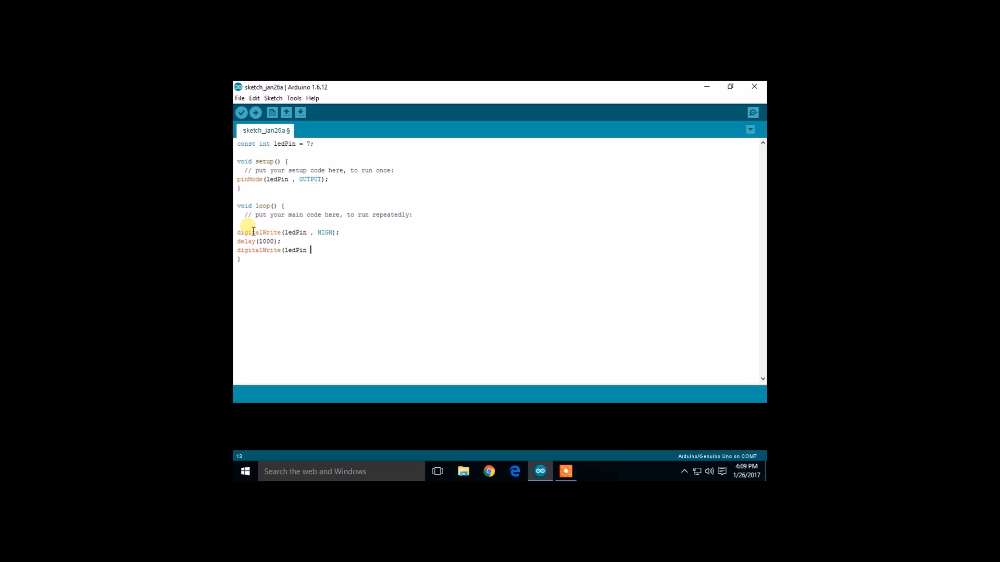
type(", LOW);")
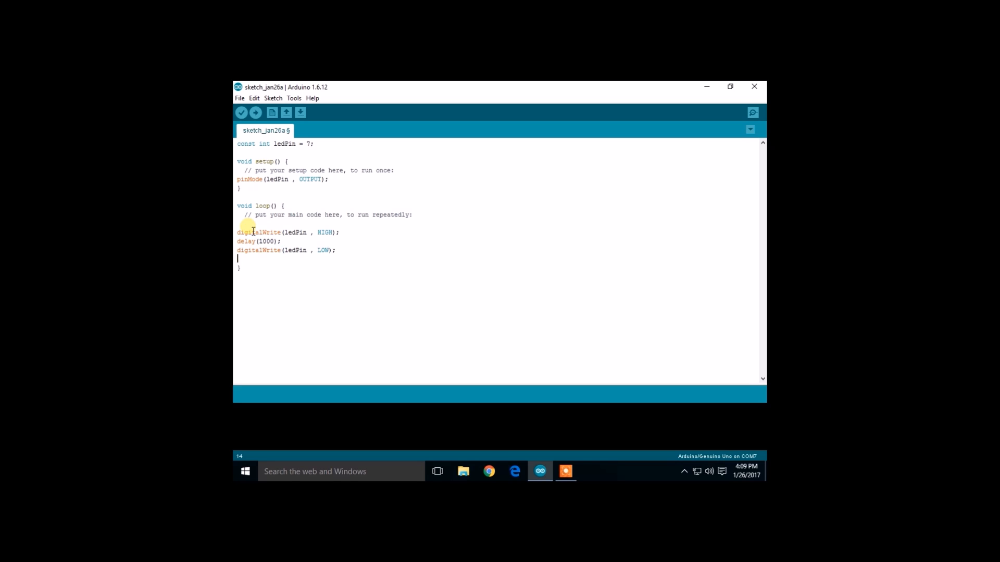
type("del")
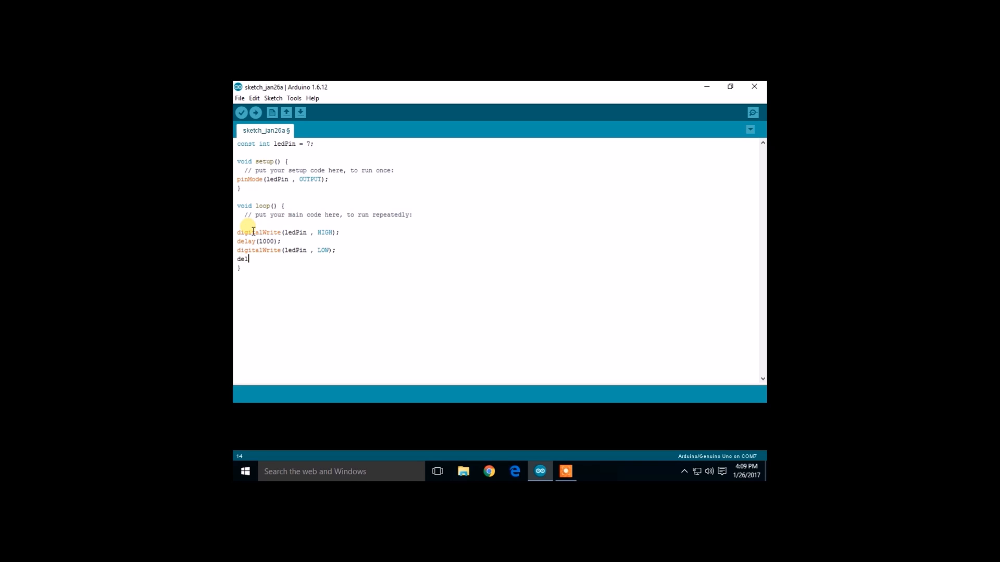
type("ay(")
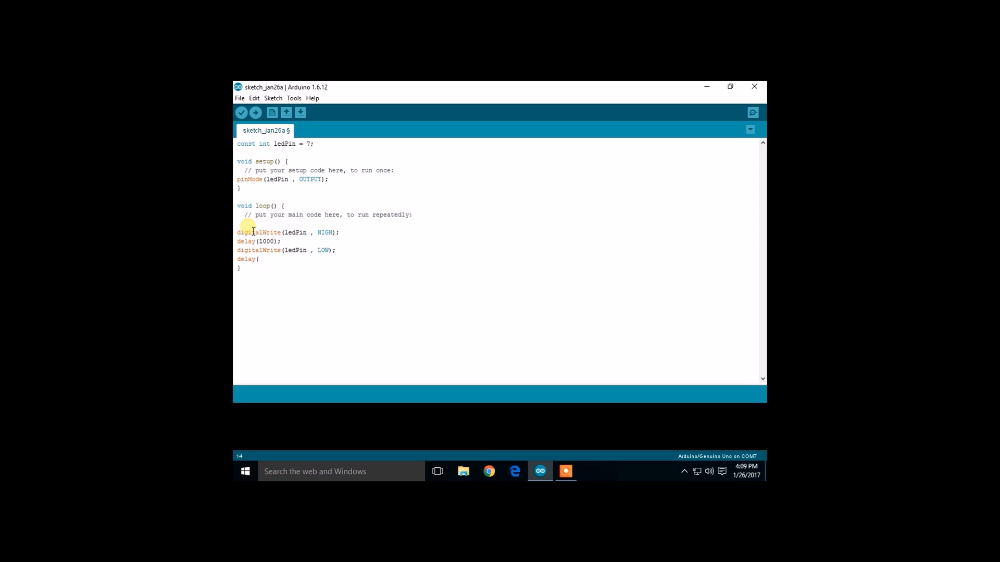
type("1000);")
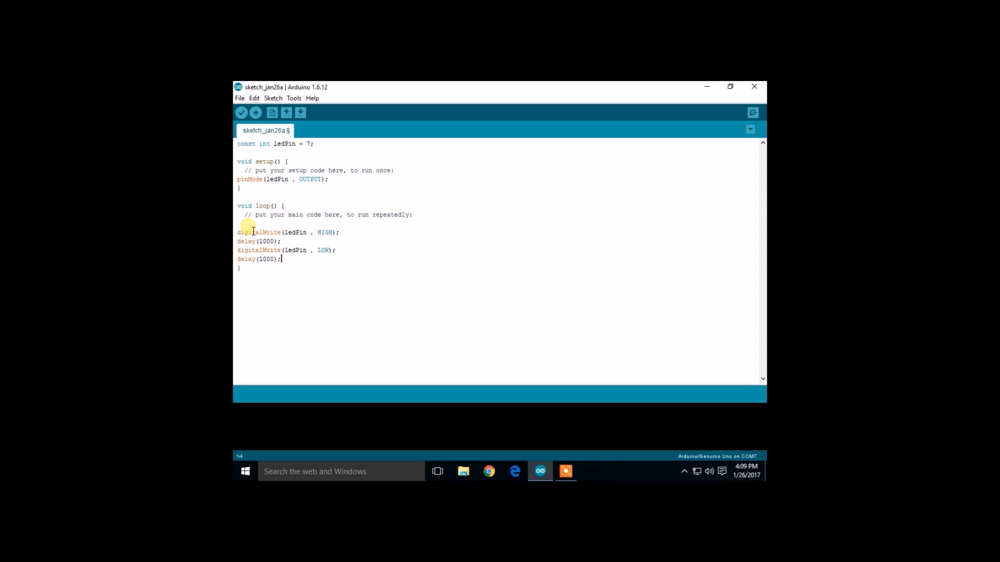
mouse_move(241, 113)
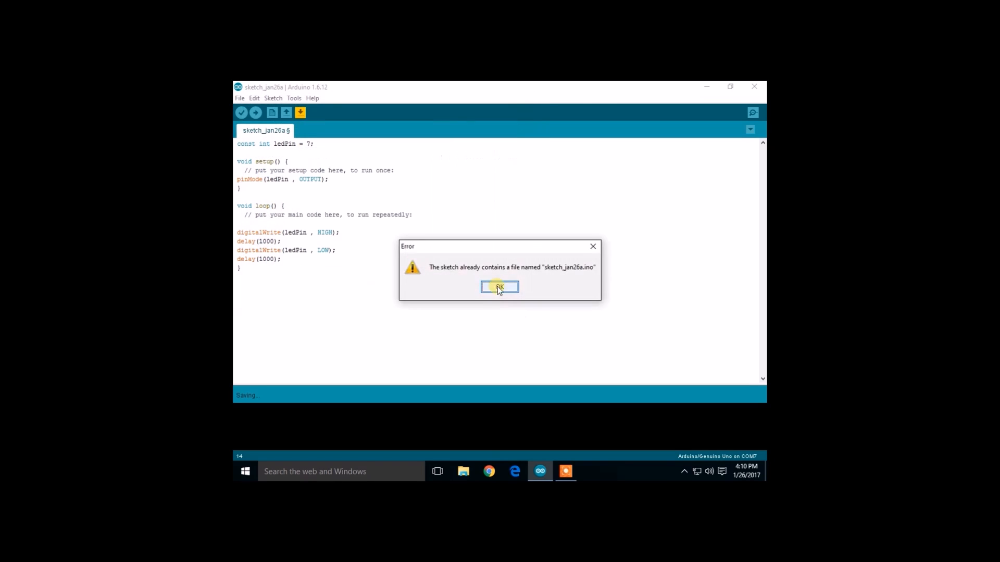
- Dismiss the file-exists error, confirm the Arduino/Genuino Uno board, and upload the sketch
left_click(500, 287)
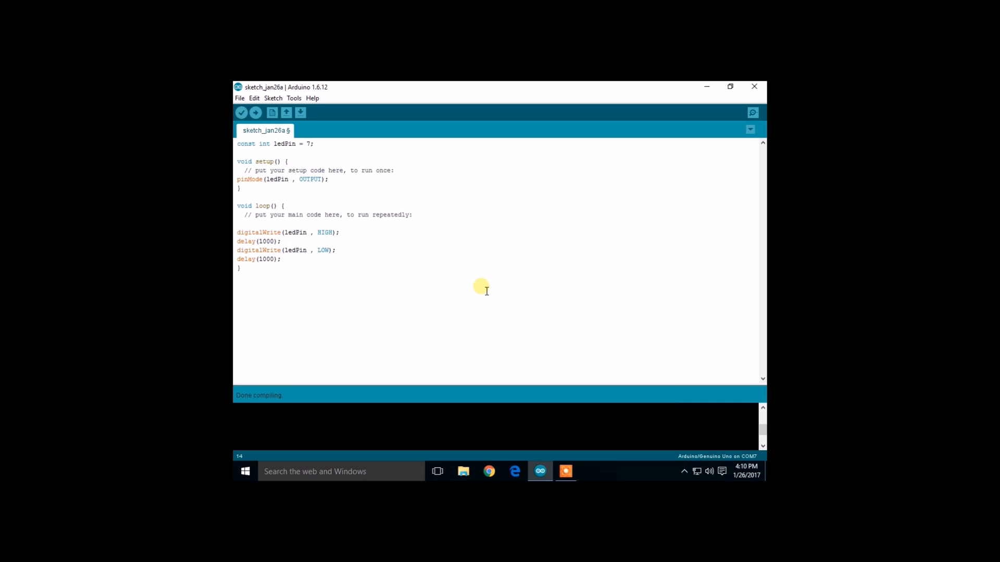
left_click(293, 99)
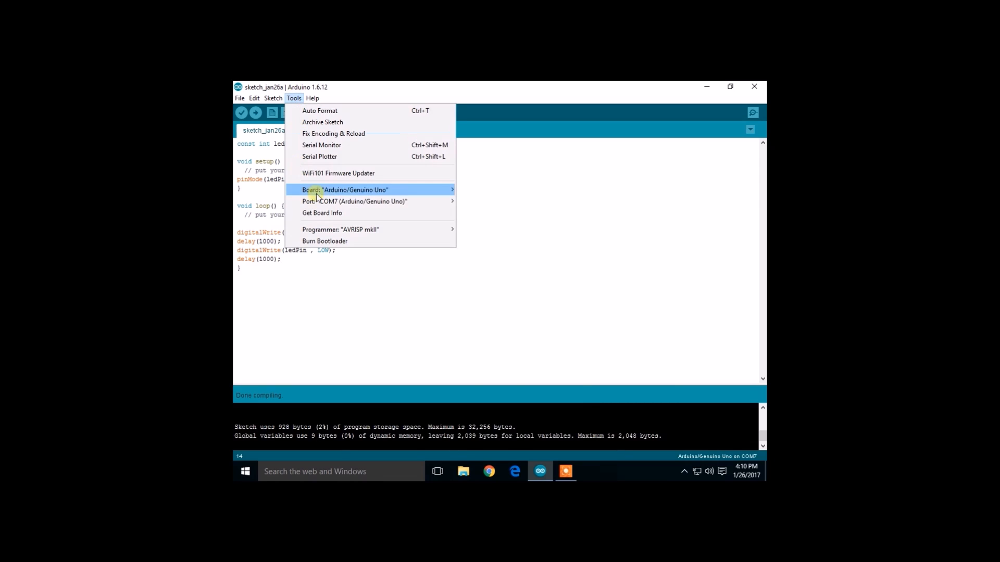
left_click(345, 190)
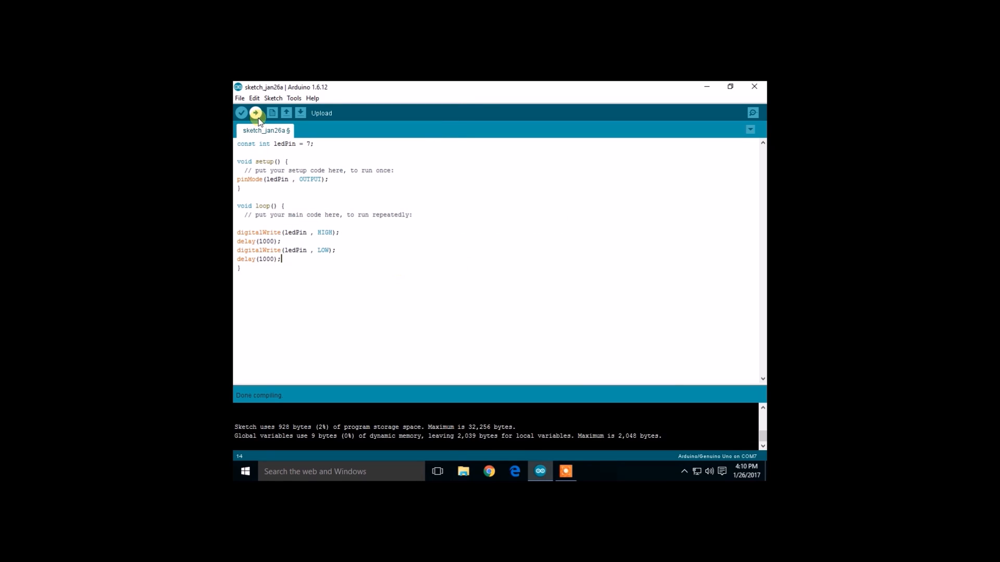
left_click(256, 113)
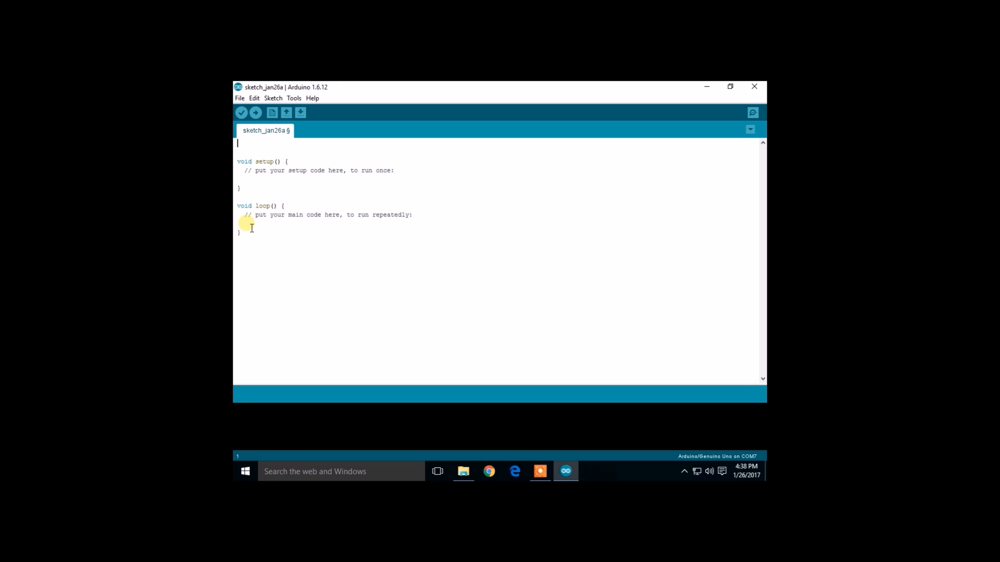
- Declare const int ledPin = 7; at the top of the new sketch
type("co")
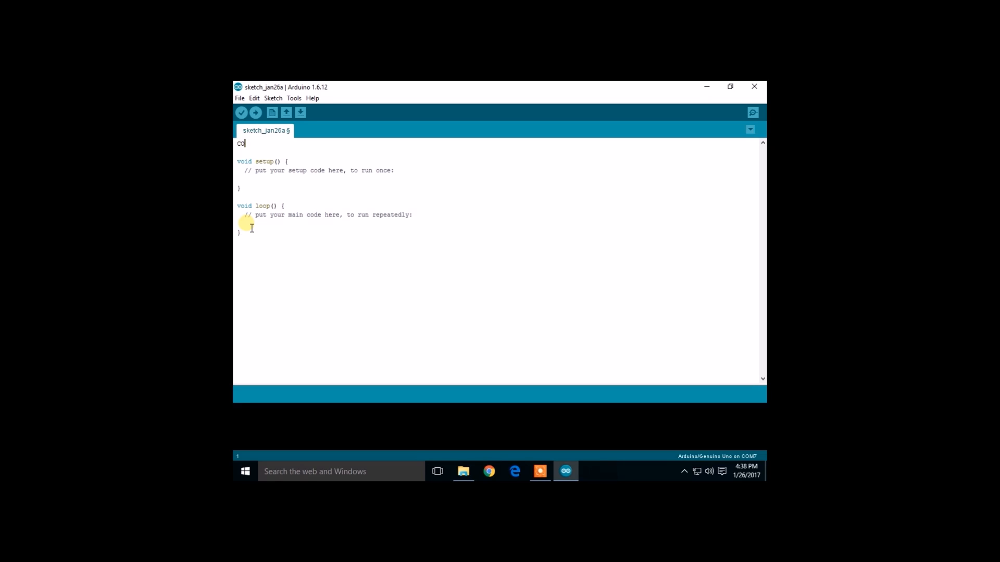
key("Backspace")
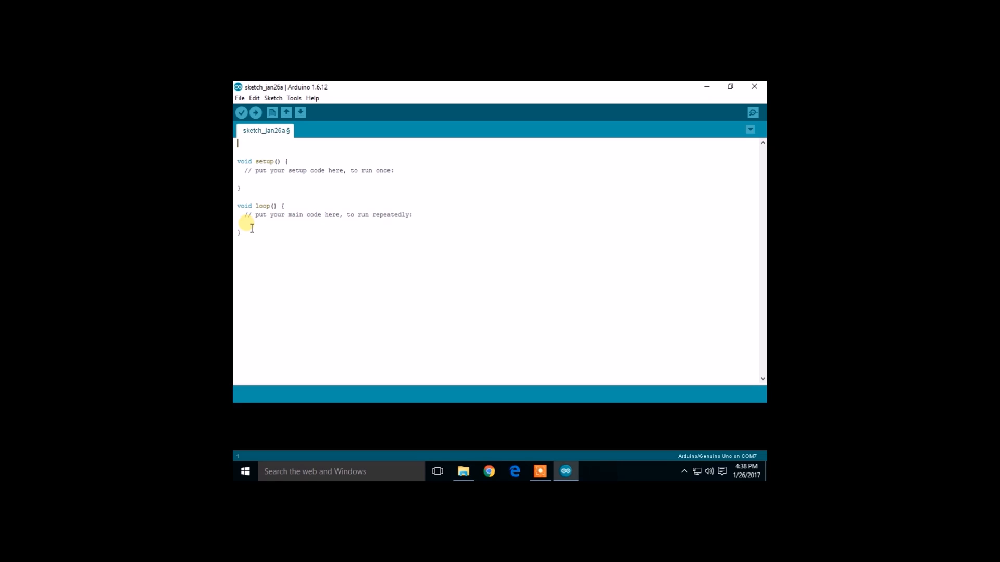
type("const int")
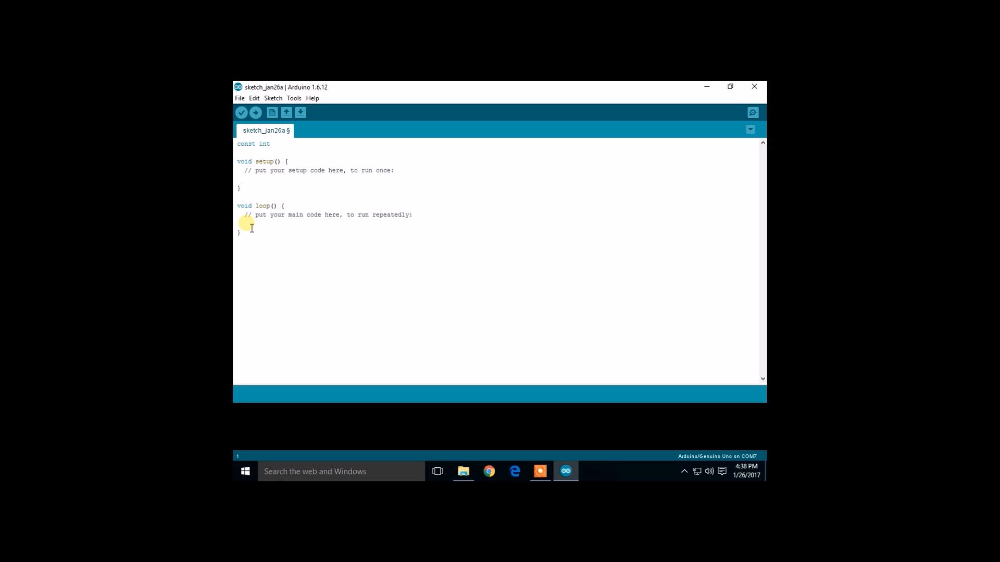
type("led")
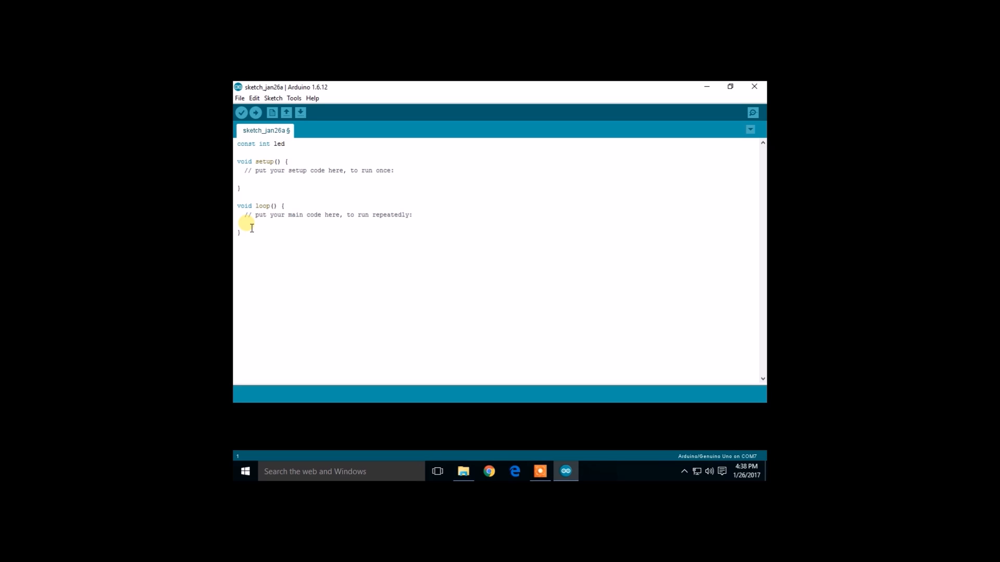
type("Pin")
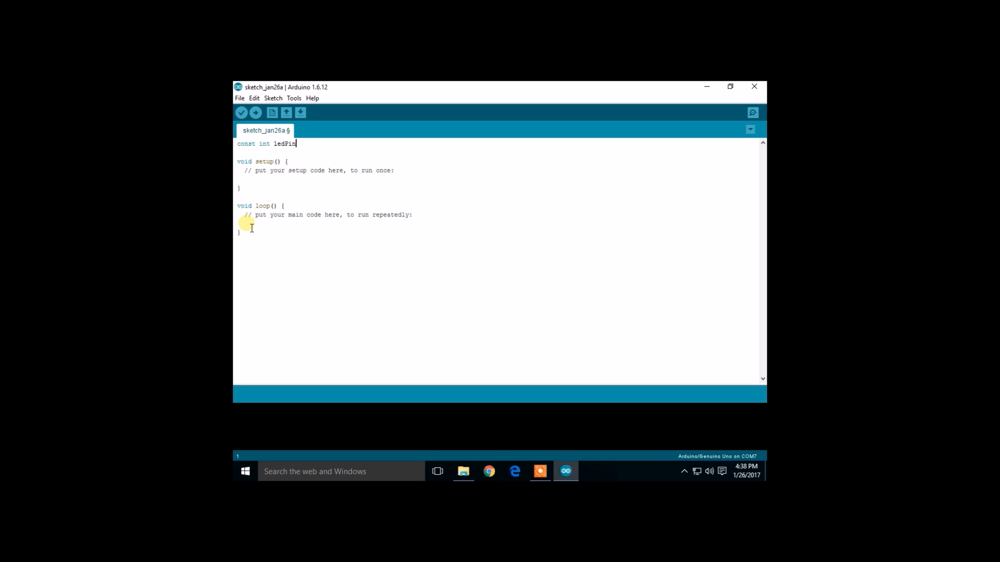
type("=")
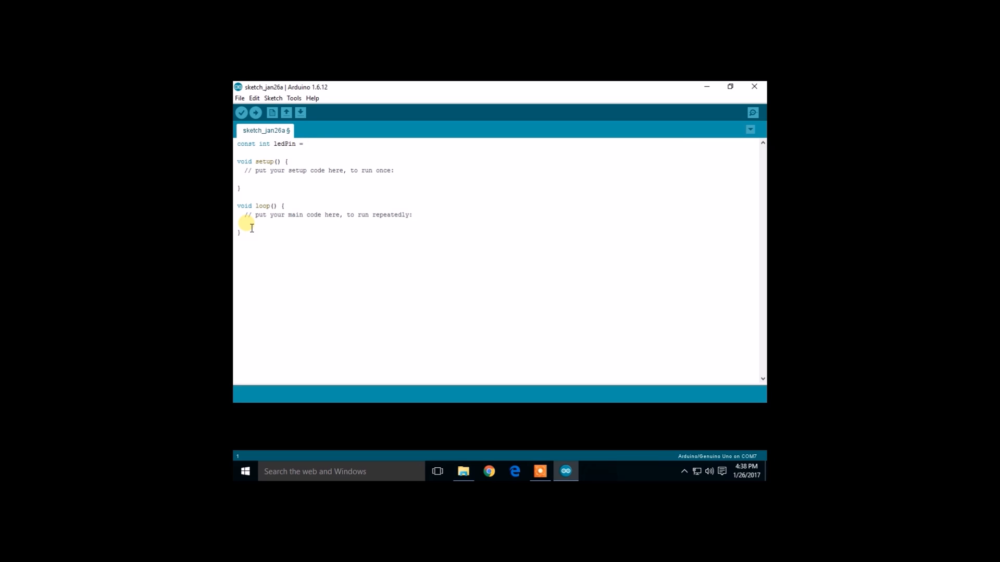
type("7;")
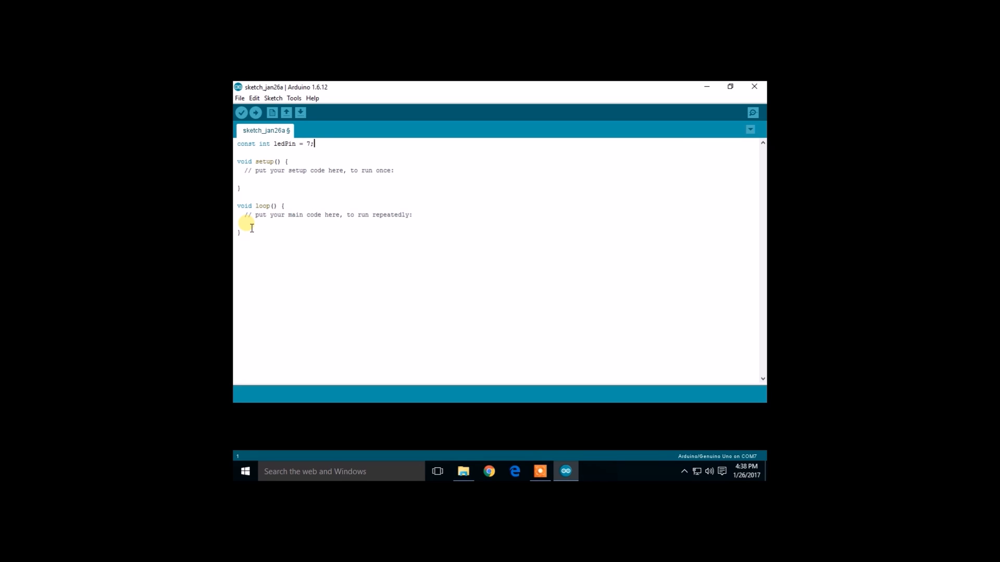
- Add const int switchPin = 8; beneath the ledPin declaration
type("cons")
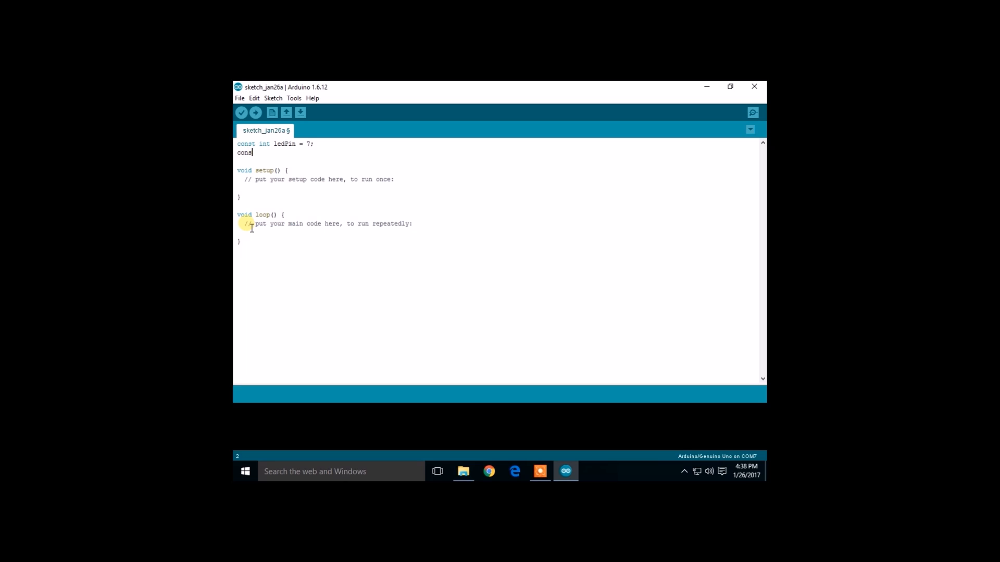
type("t int")
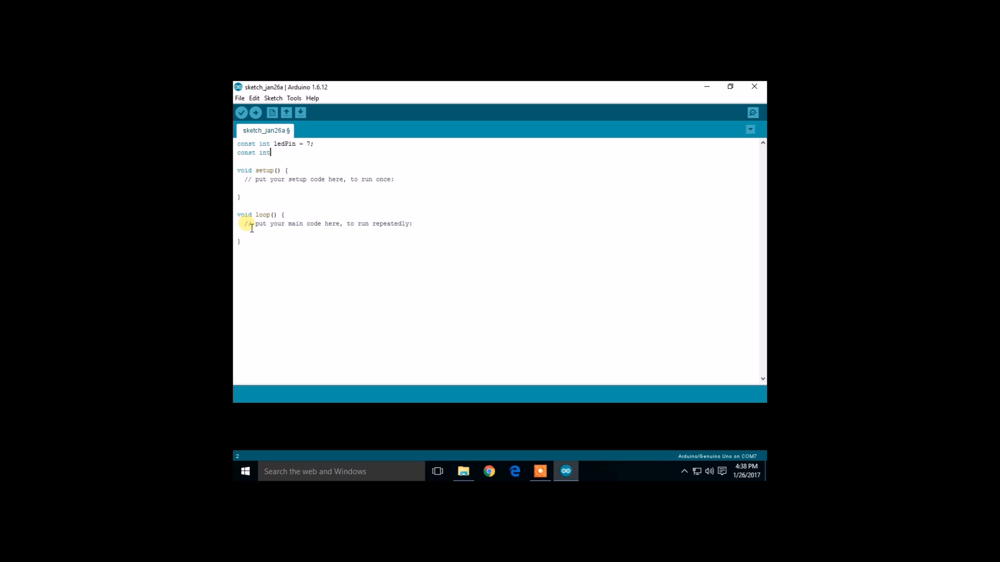
type("s")
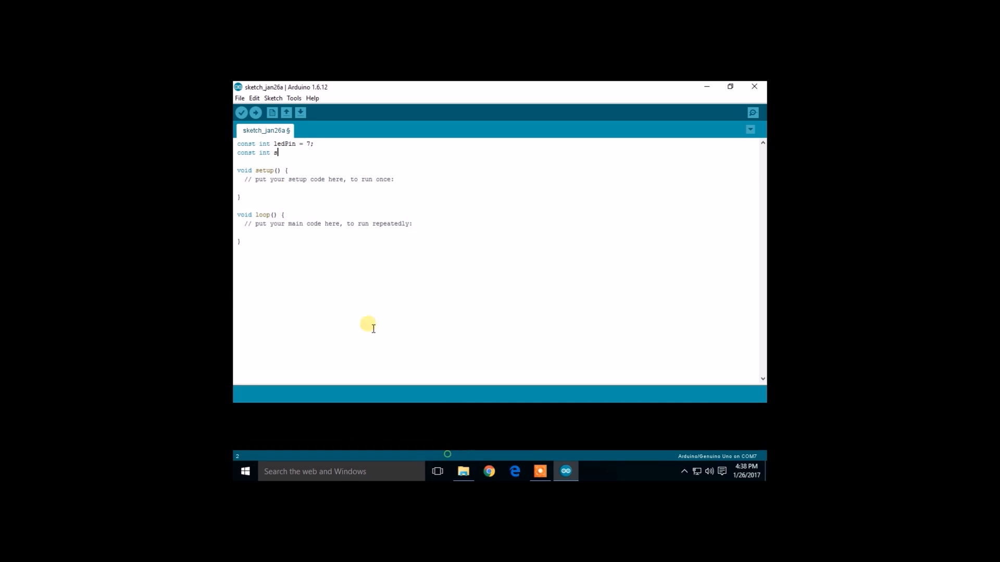
type("w")
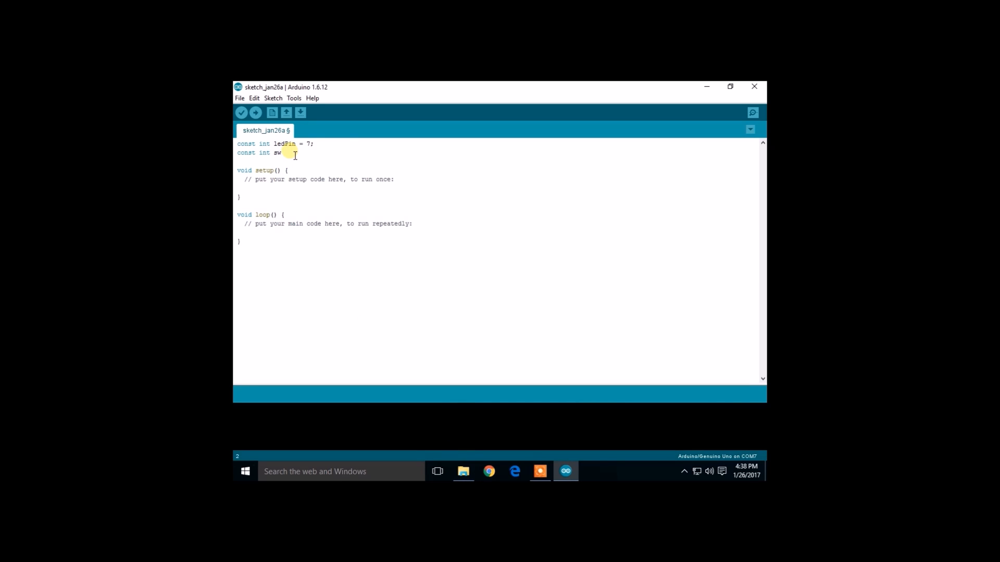
type("itch")
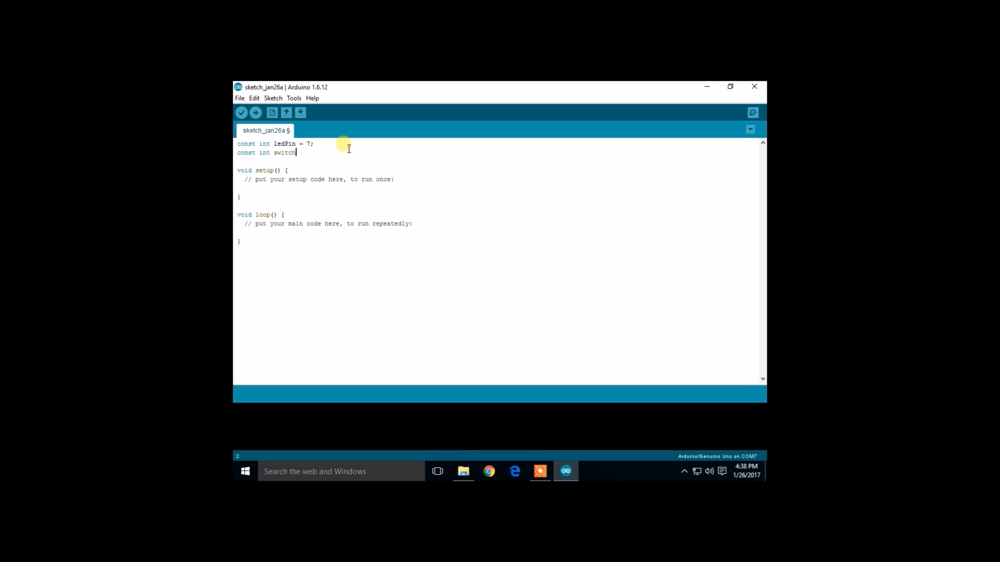
type("Pin")
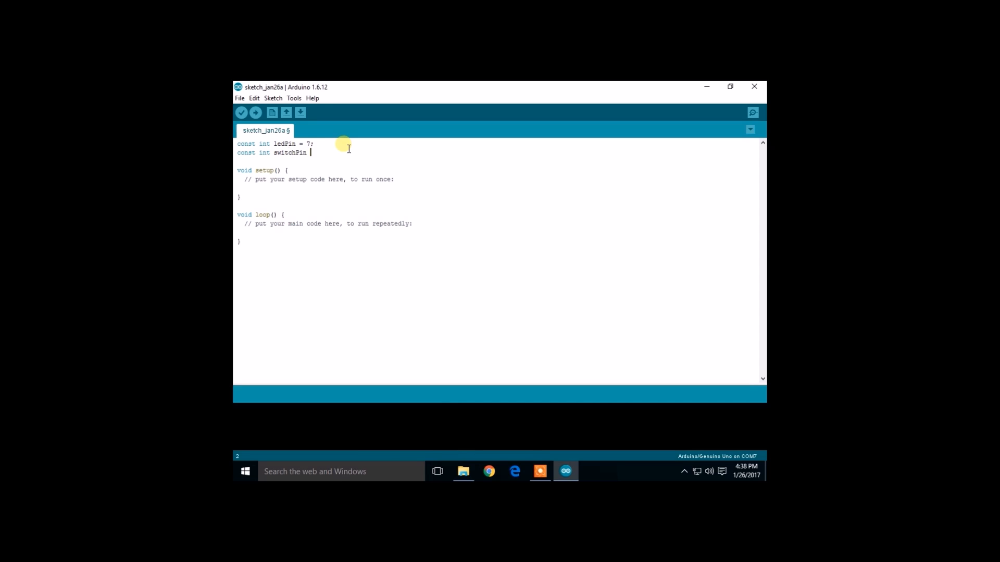
type("= 8;")
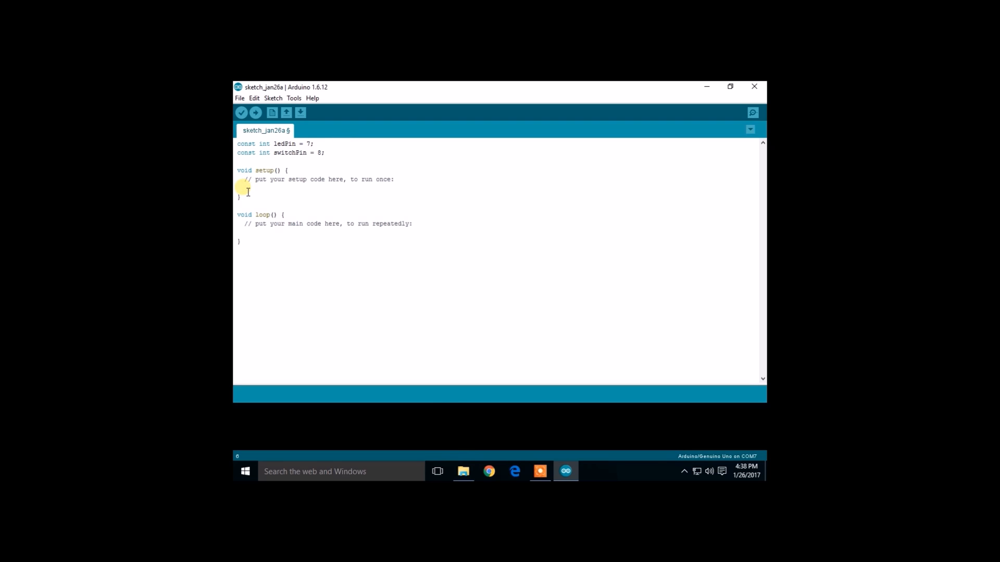
- Add pinMode(switchPin , INPUT); inside setup()
type("pin")
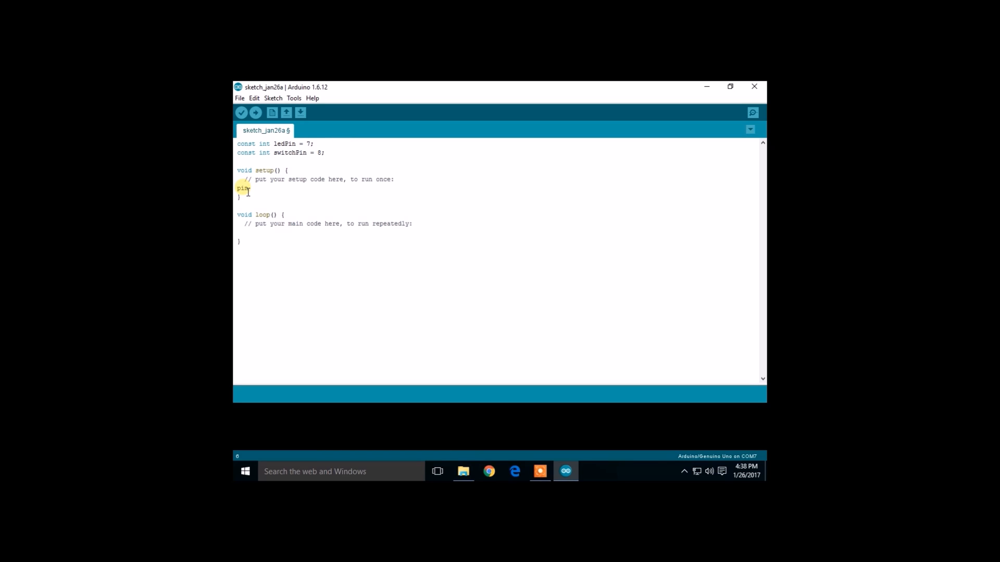
type("Mode")
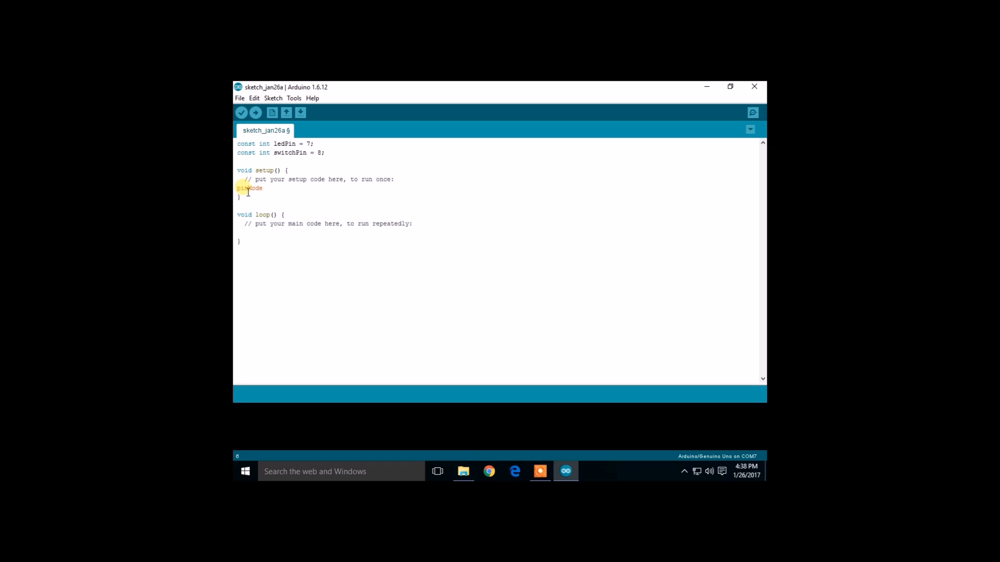
type("(a")
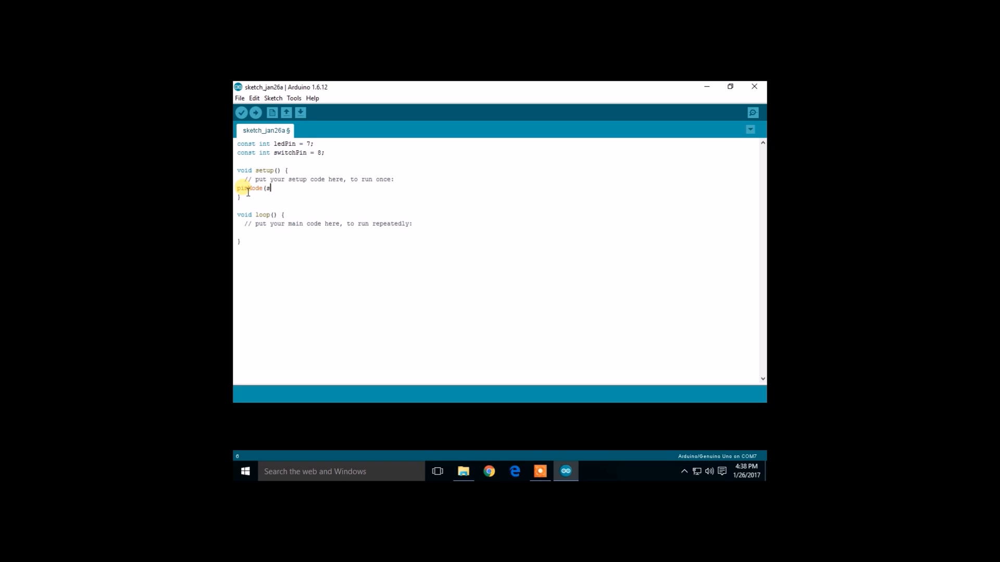
type("switch")
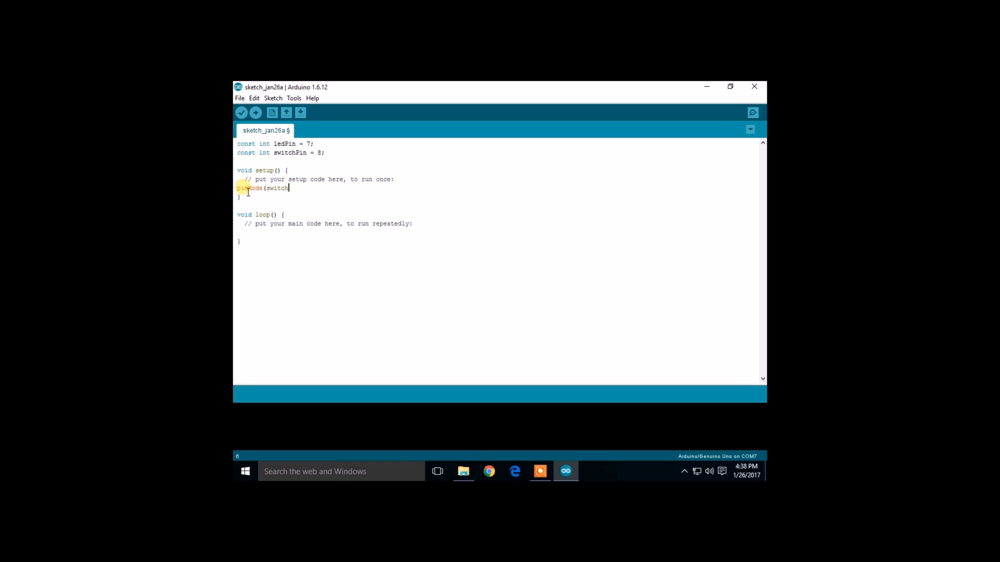
type("Pin")
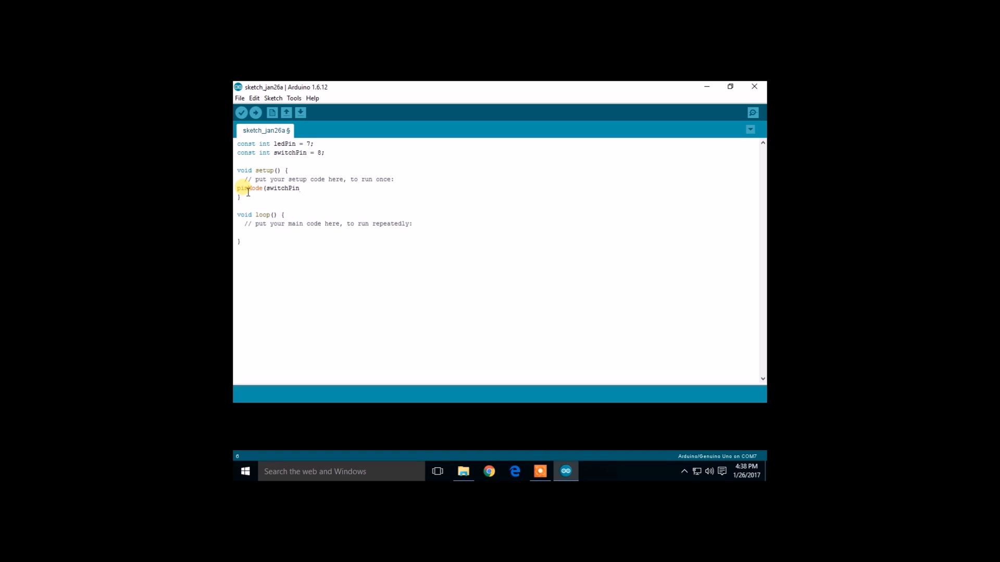
type(", INPUT")
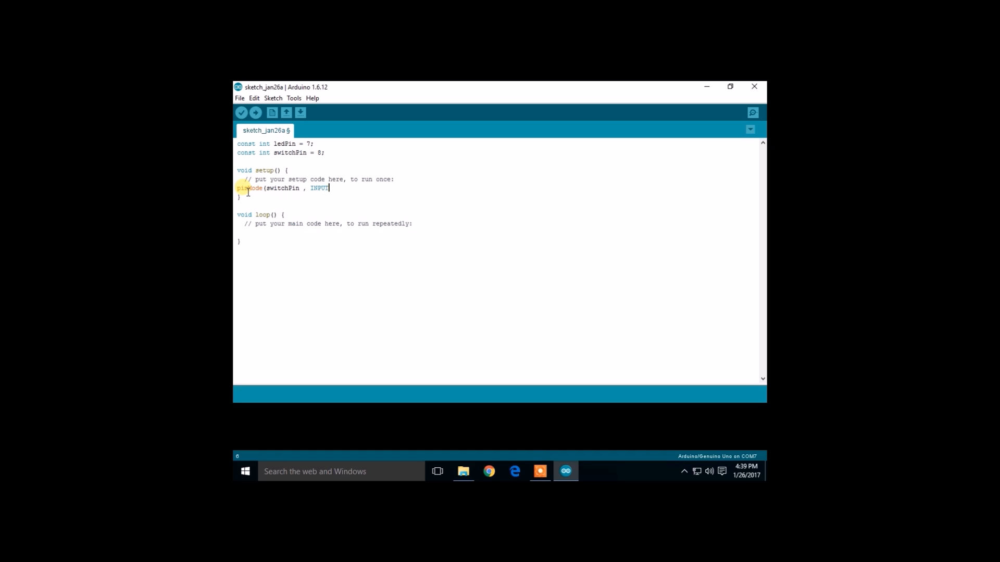
type(";")
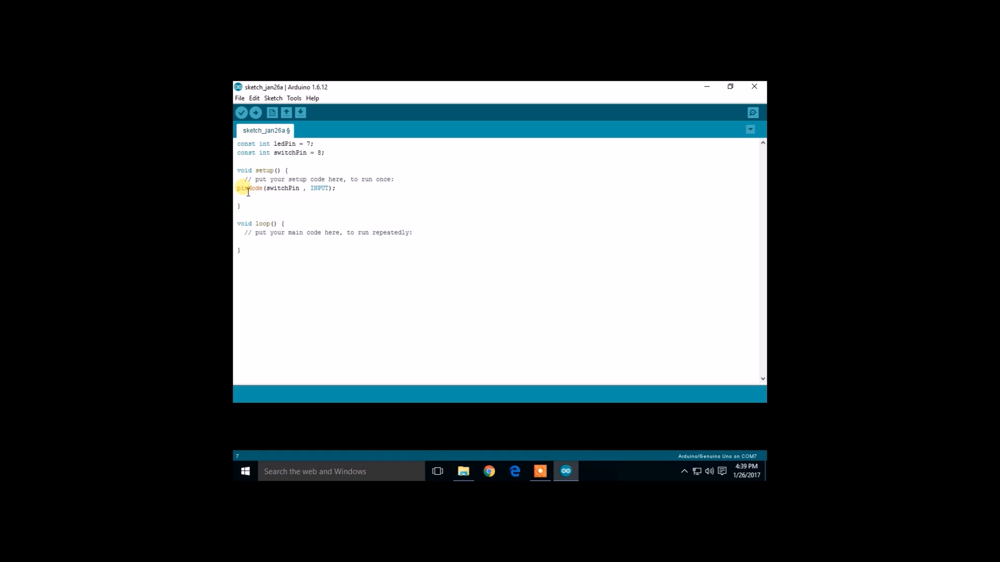
- Add pinMode(ledPin , OUTPUT); on the next setup() line
type("pinMode(le")
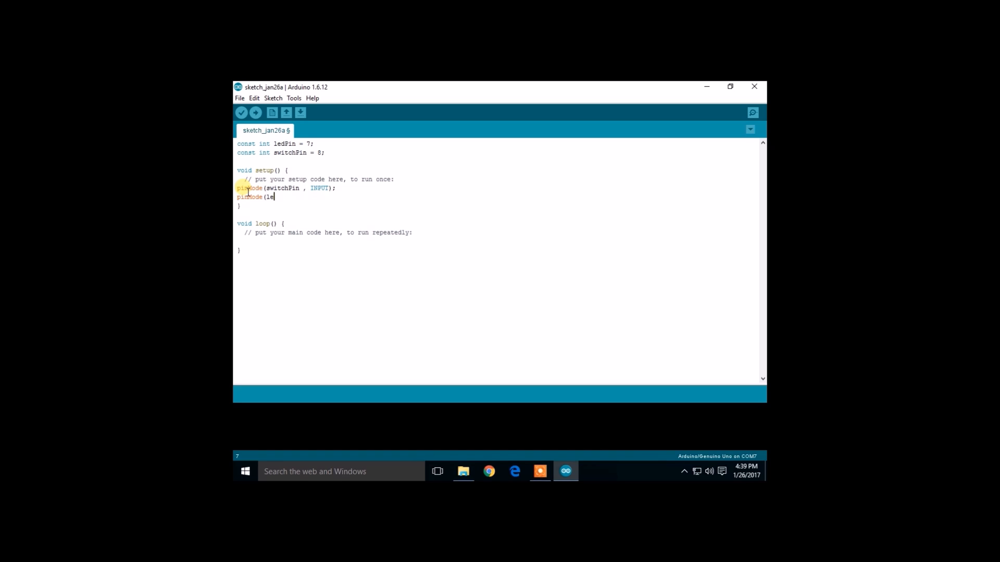
type("dPin ,")
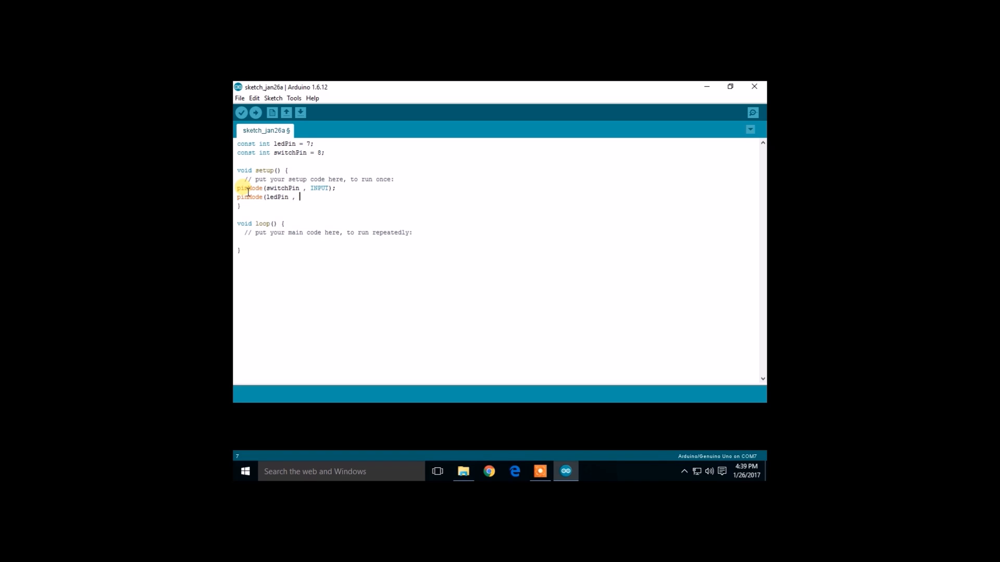
type("OUTPU")
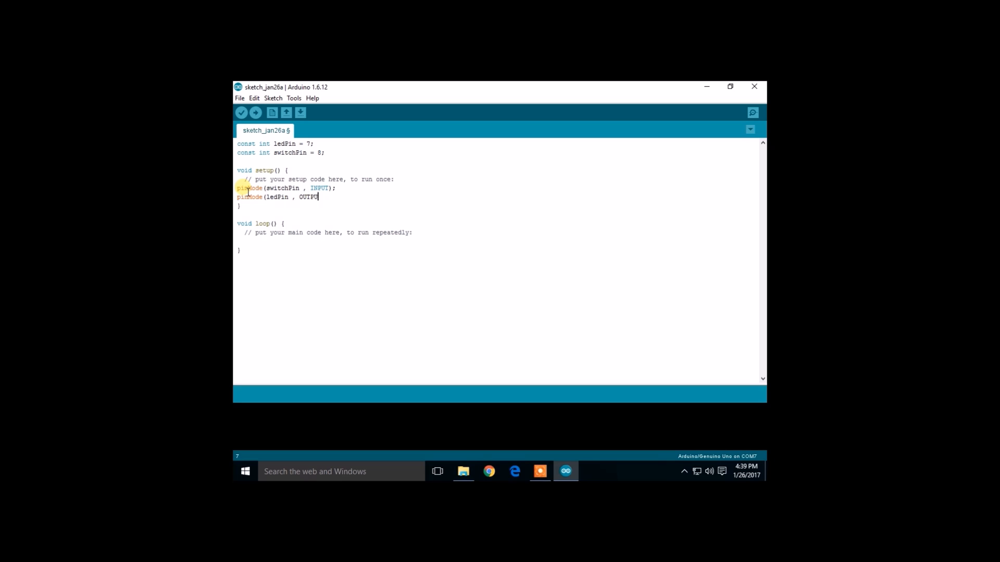
type("T);")
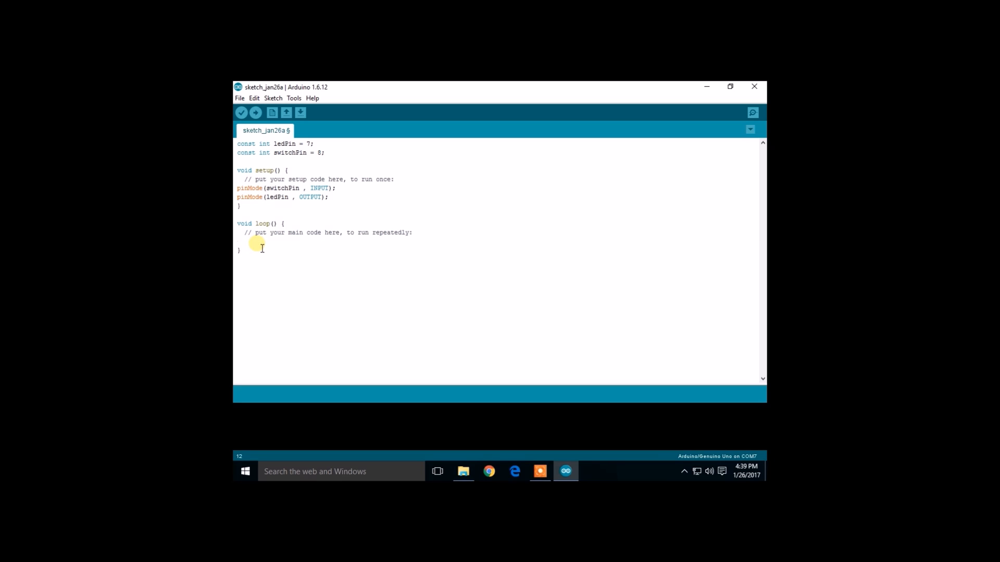
- Start the loop with if(digitalRead(switchPin)
type("if")
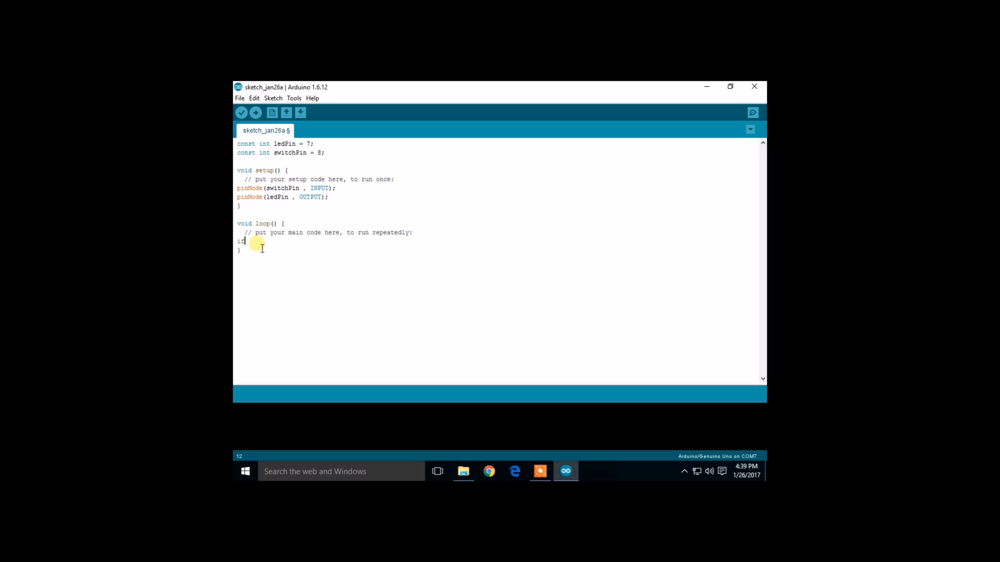
type("(")
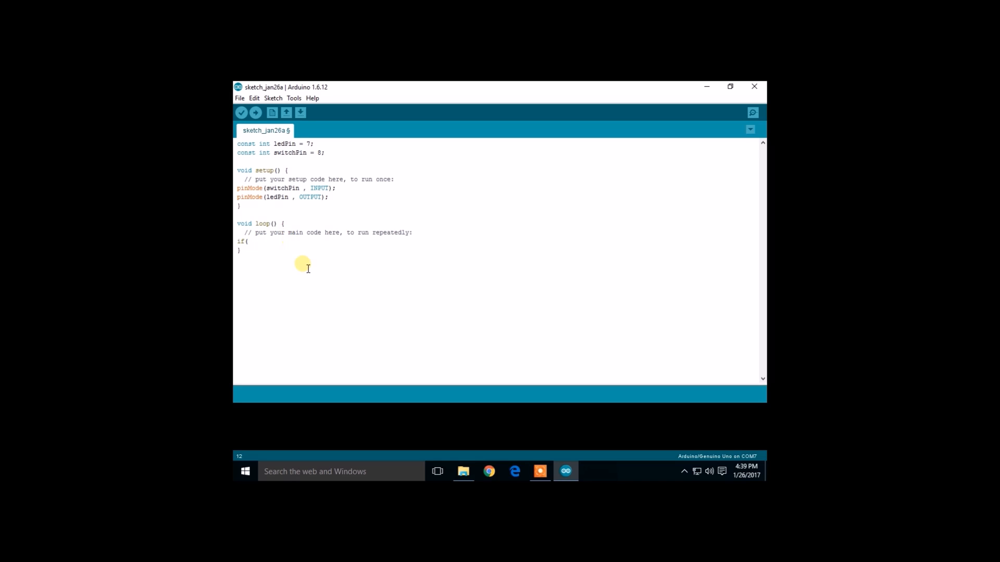
type("d")
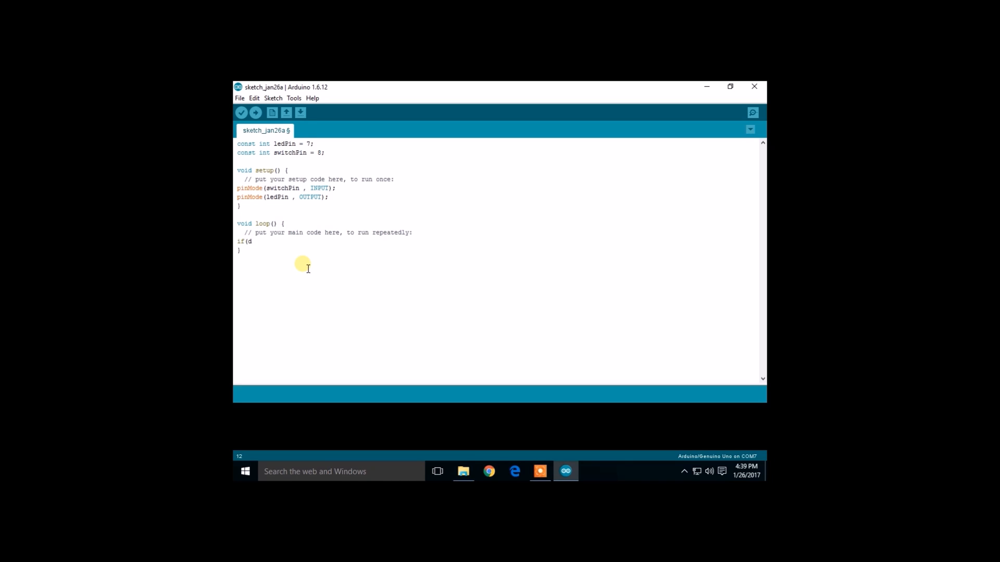
type("igita")
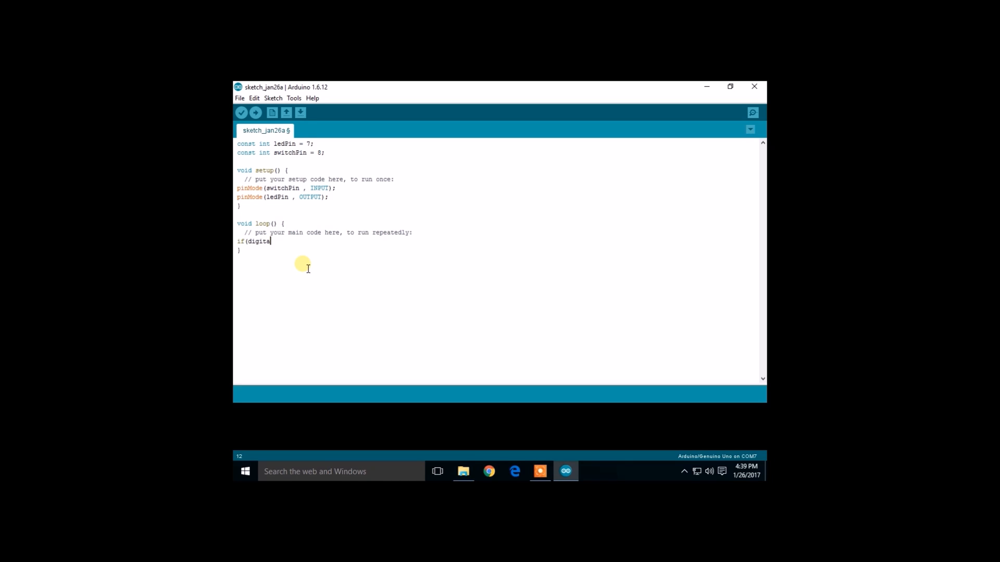
type("lRe")
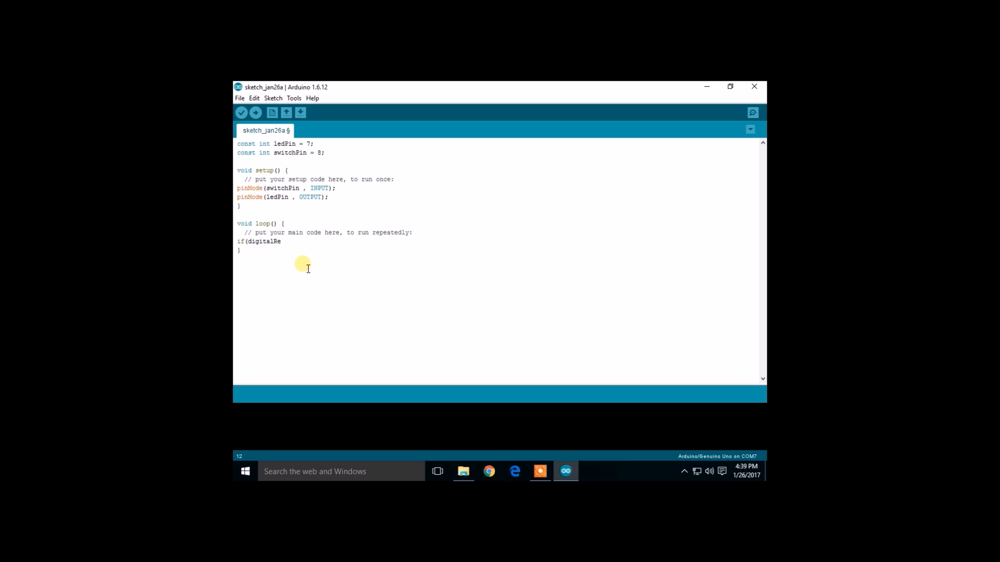
type("ad(sw")
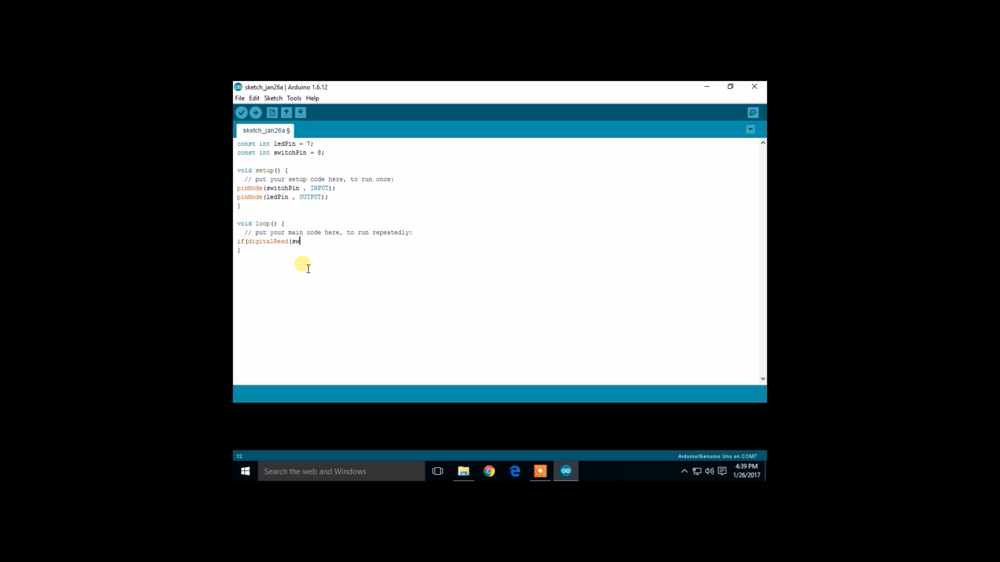
type("itchP")
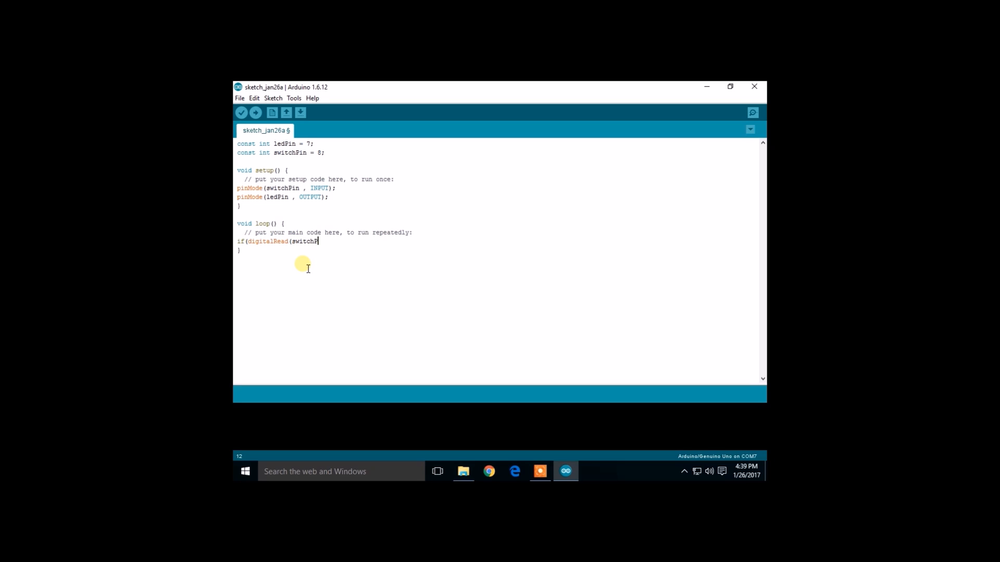
type("in)")
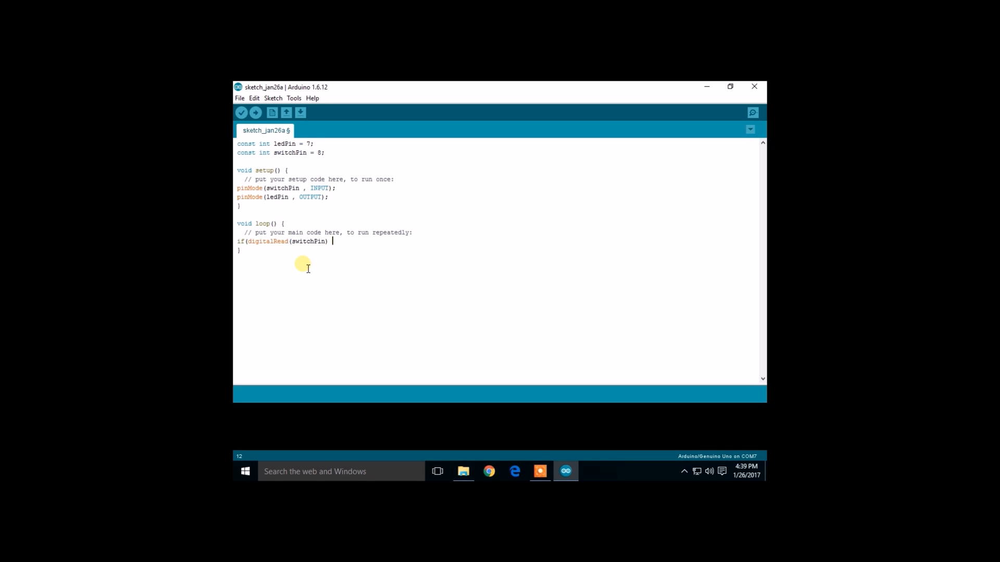
- Complete the condition with == HIGH, correcting the lowercase attempts
type("==")
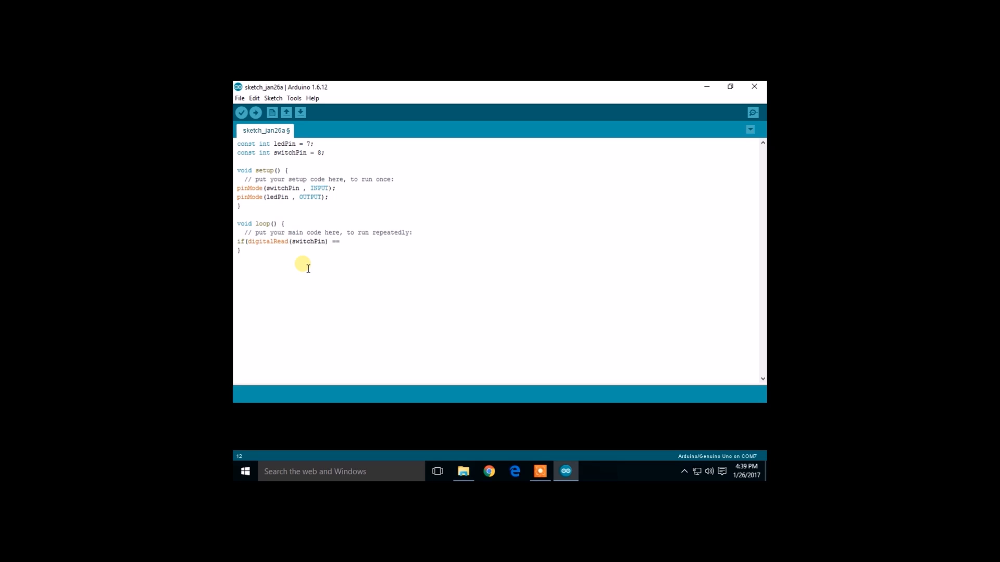
type("hi")
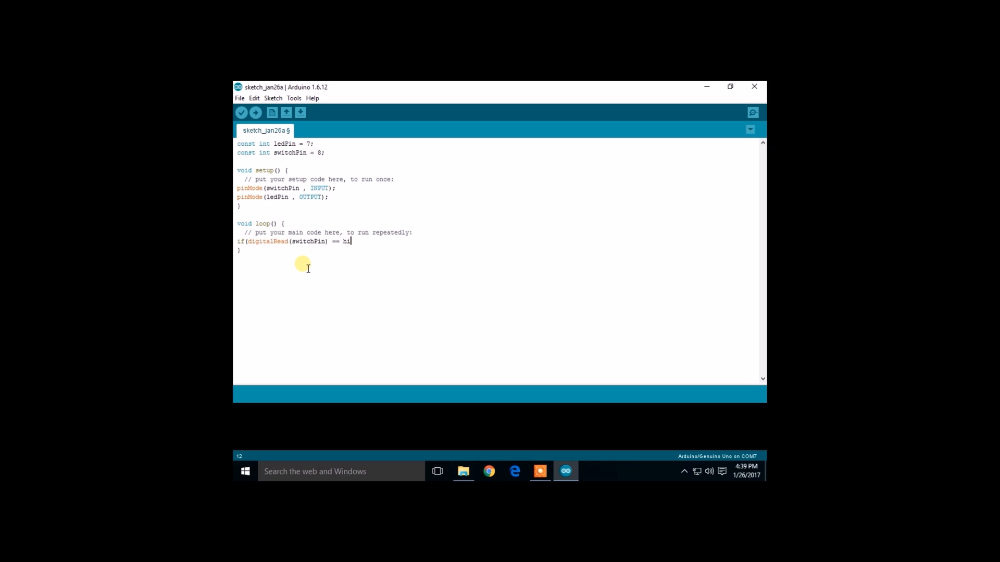
key("Backspace")
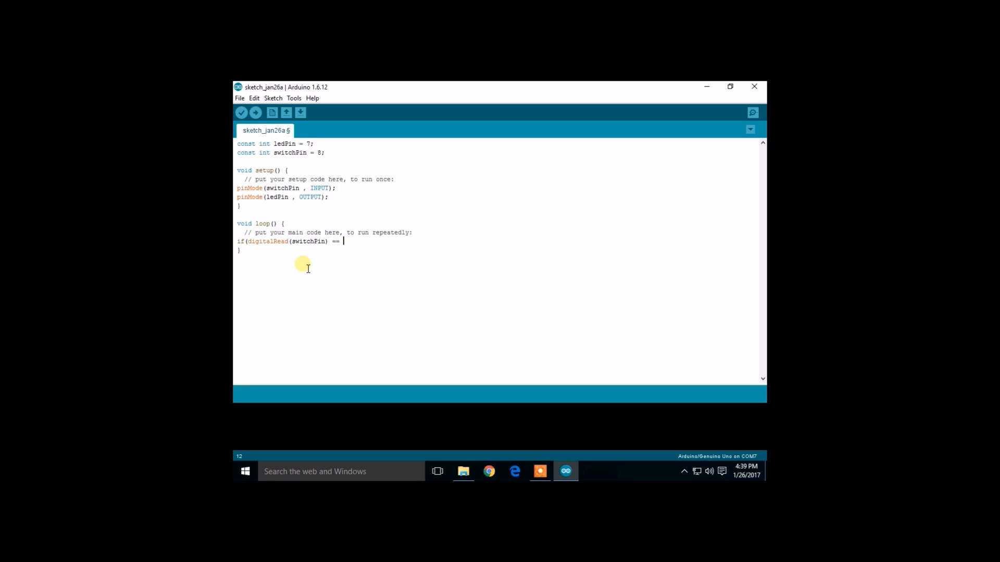
type("hig")
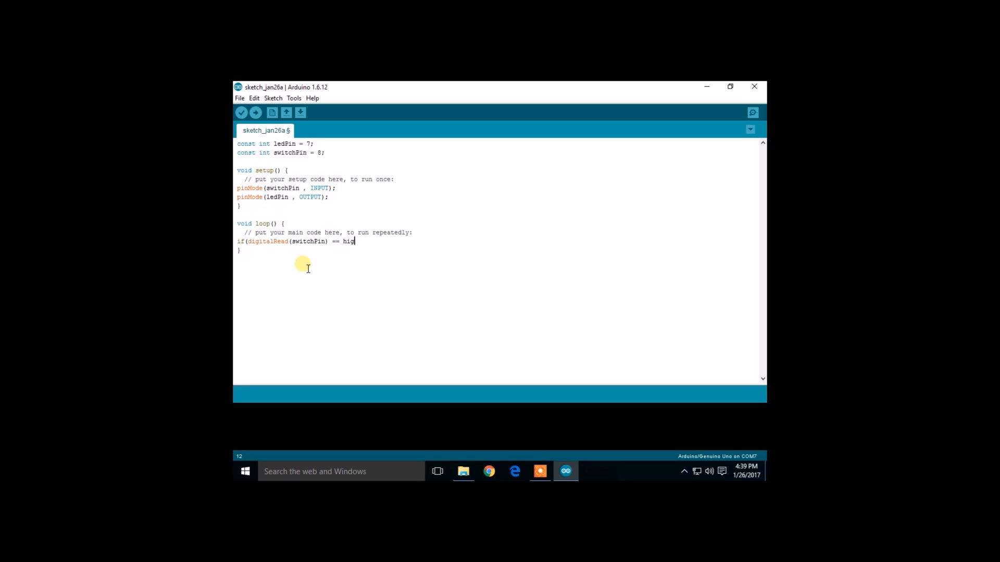
type("h")
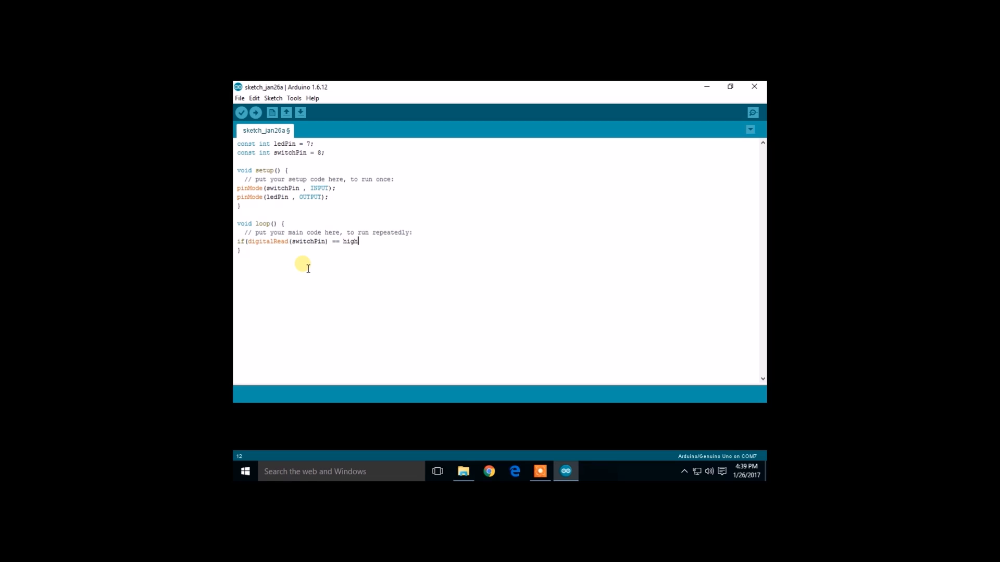
key("BackSpace")
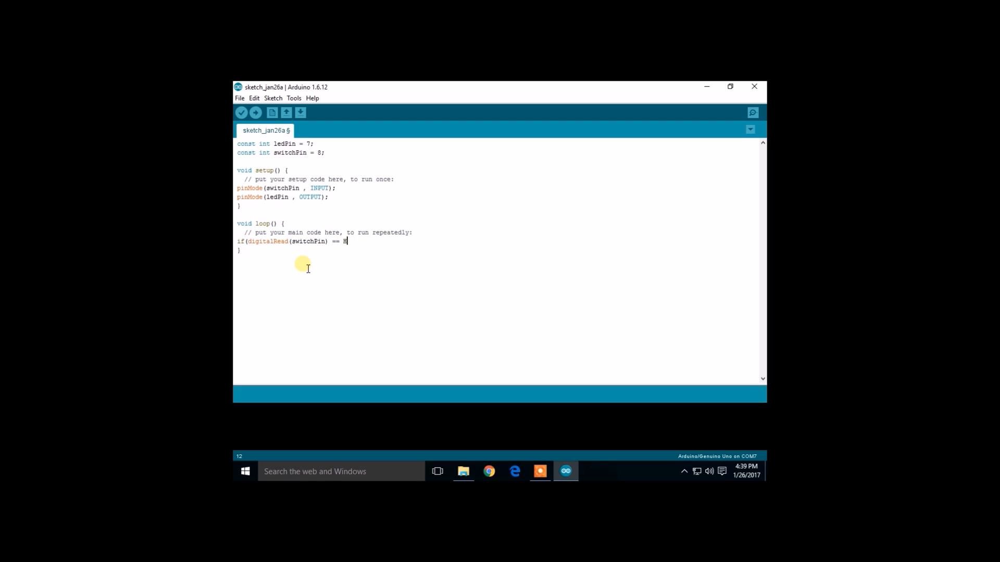
type("IGH)")
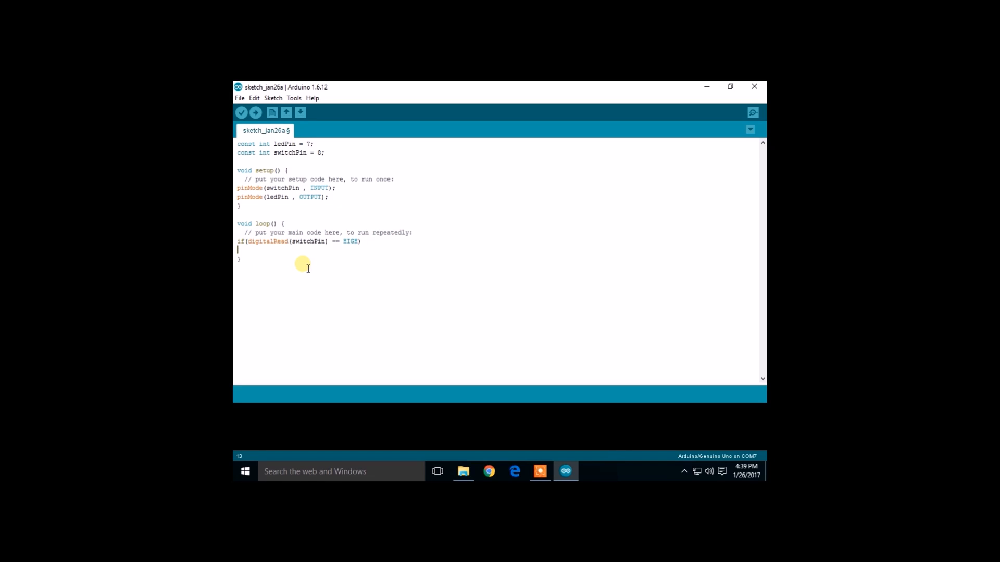
- Open the if block's braces and put digitalWrite(ledPin , HIGH); inside
type("{")
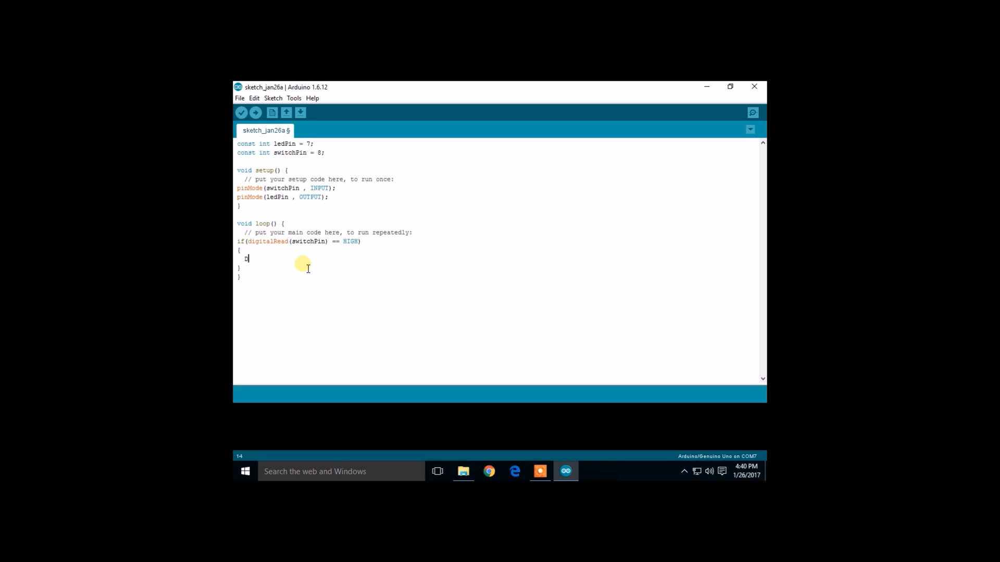
key("Backspace")
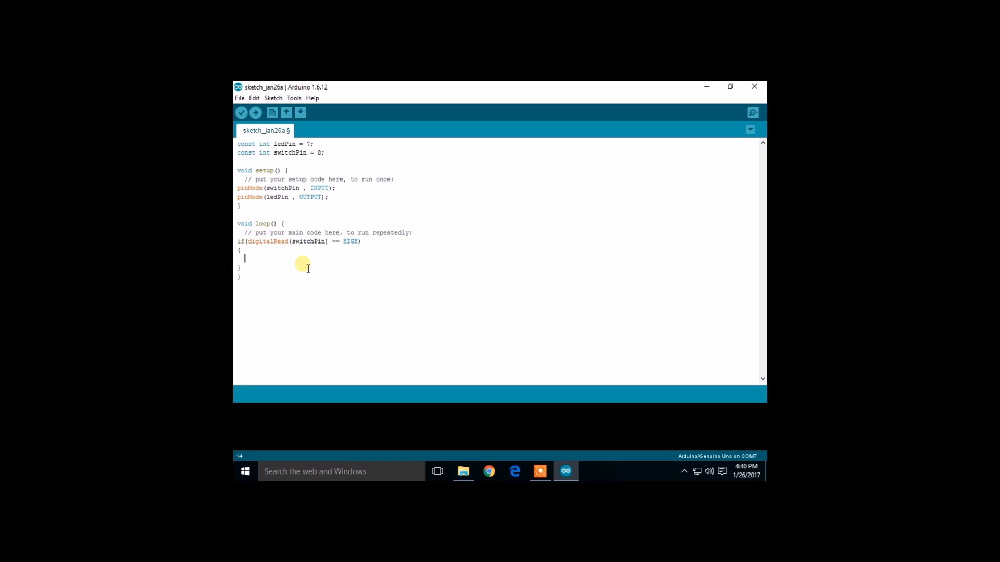
type("digit")
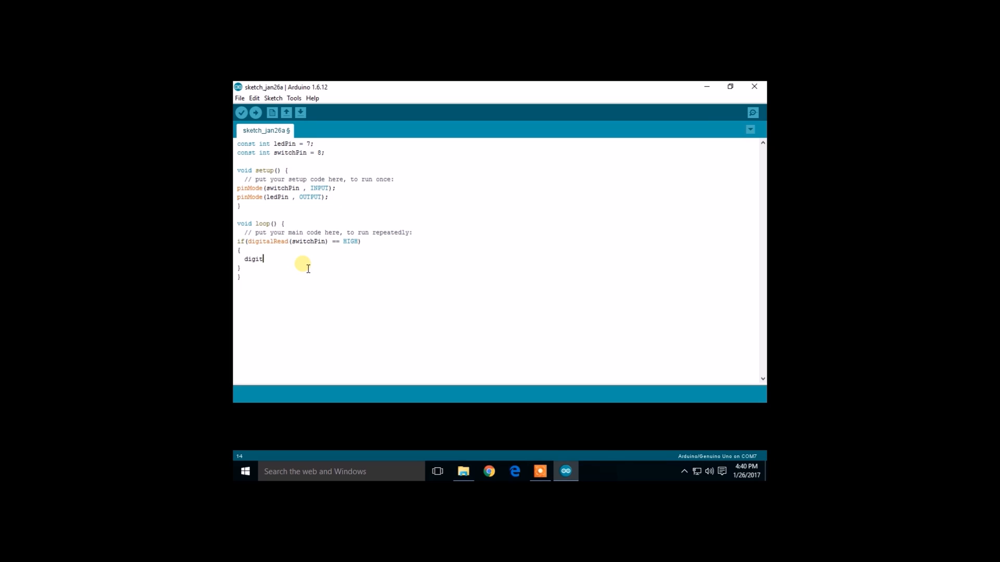
type("alWrite")
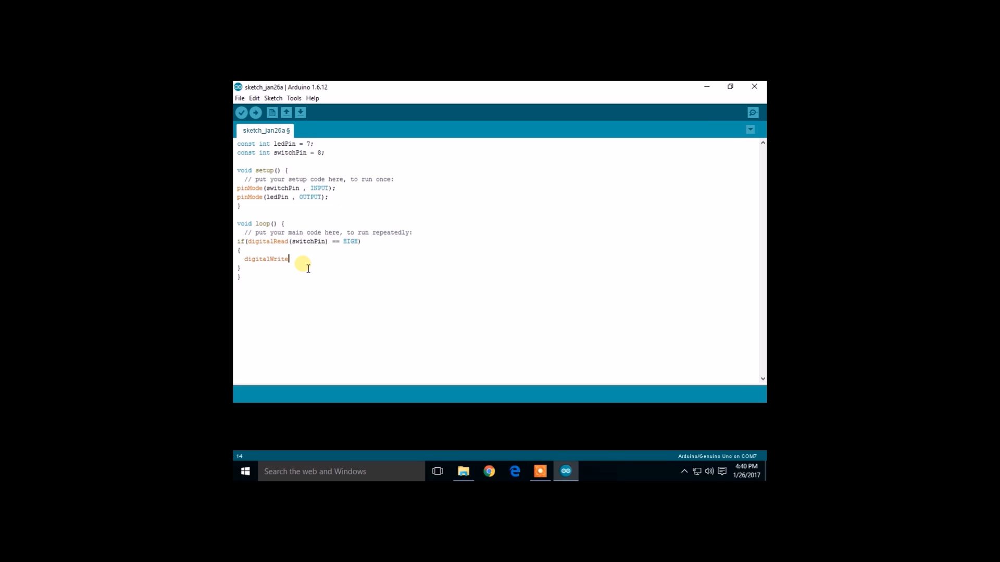
type("(led")
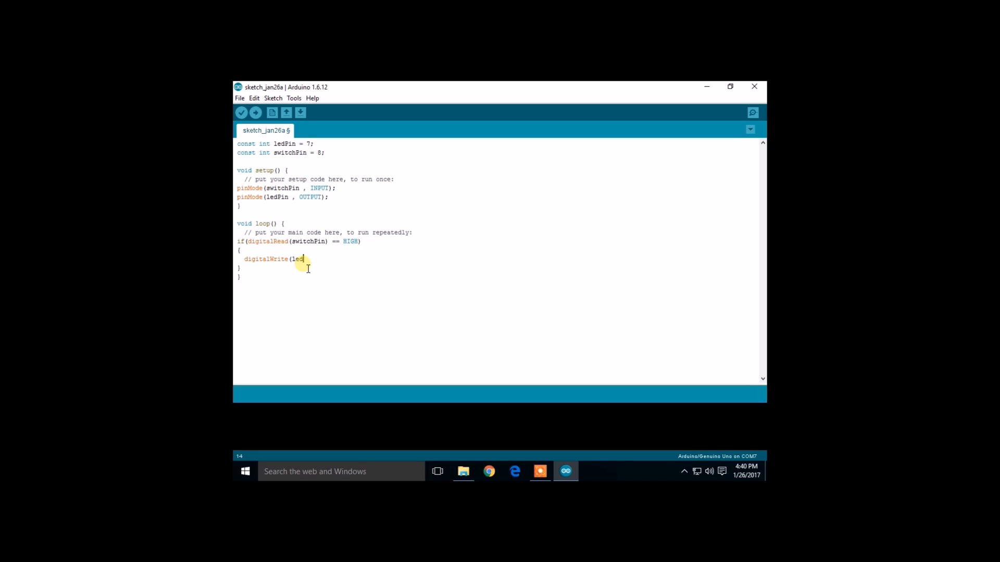
type("Pin ,")
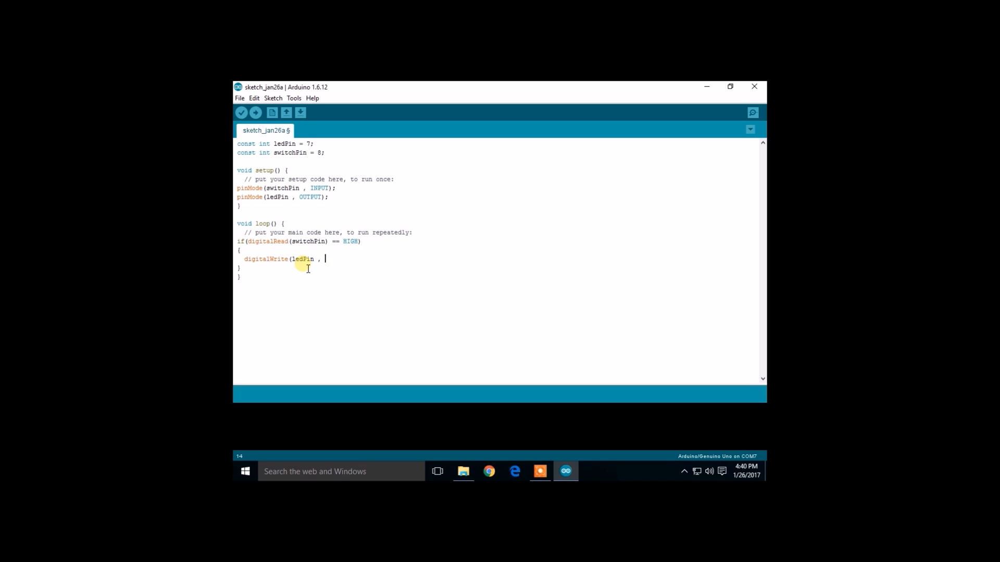
type("HIGH")
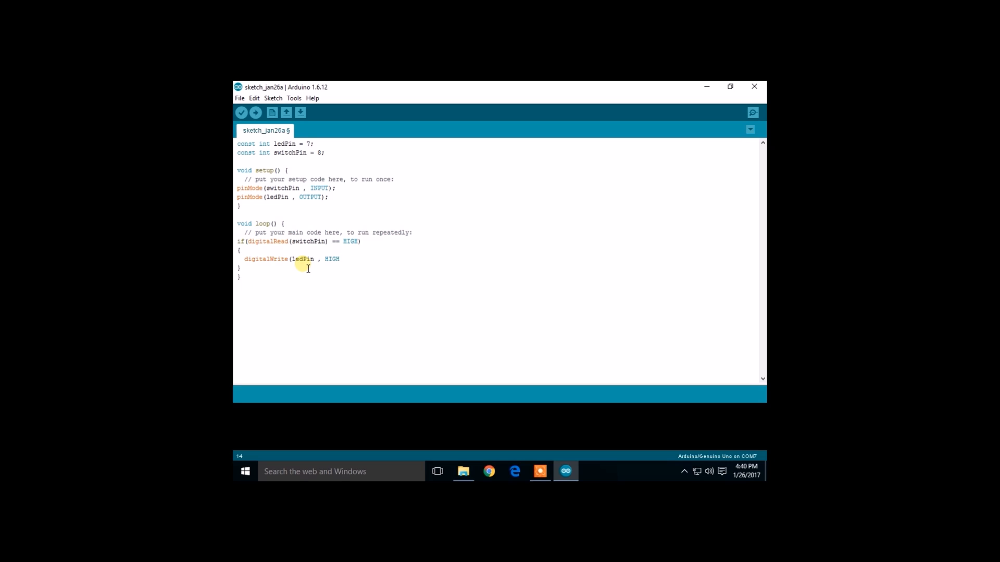
type(");")
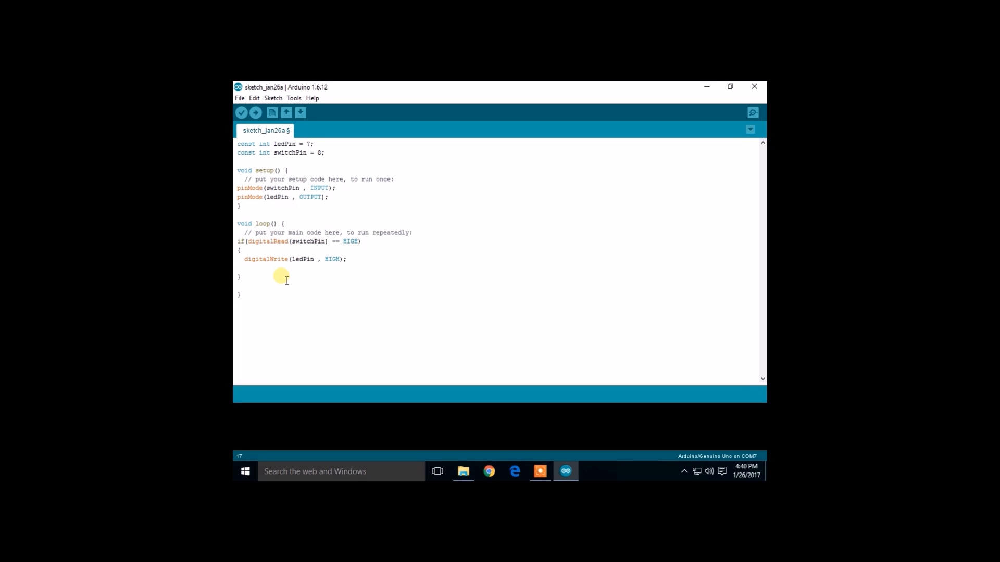
- Add an else block containing digitalWrite(ledPin , LOW); to turn the LED off
type("else")
type("d")
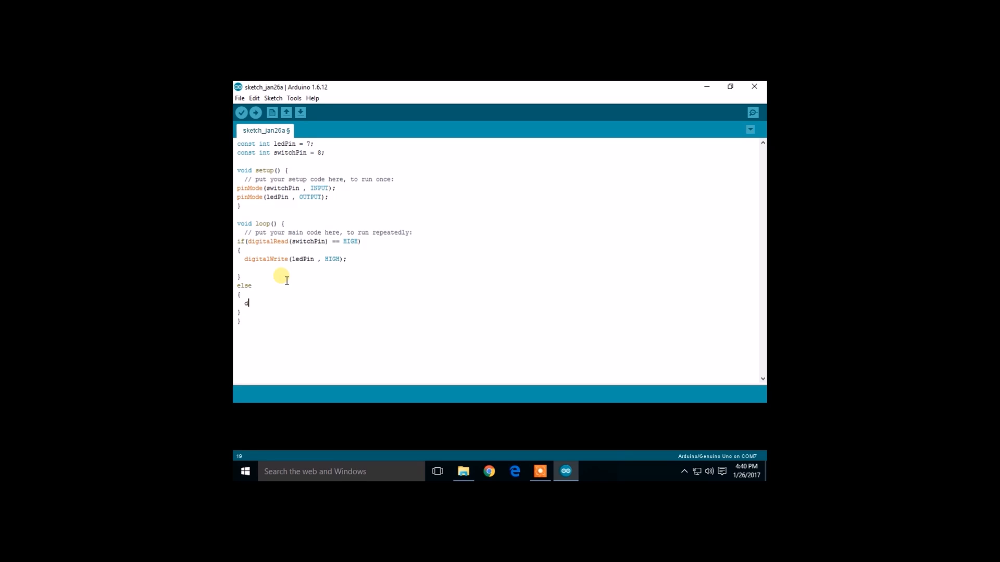
type("igitalWrite(le")
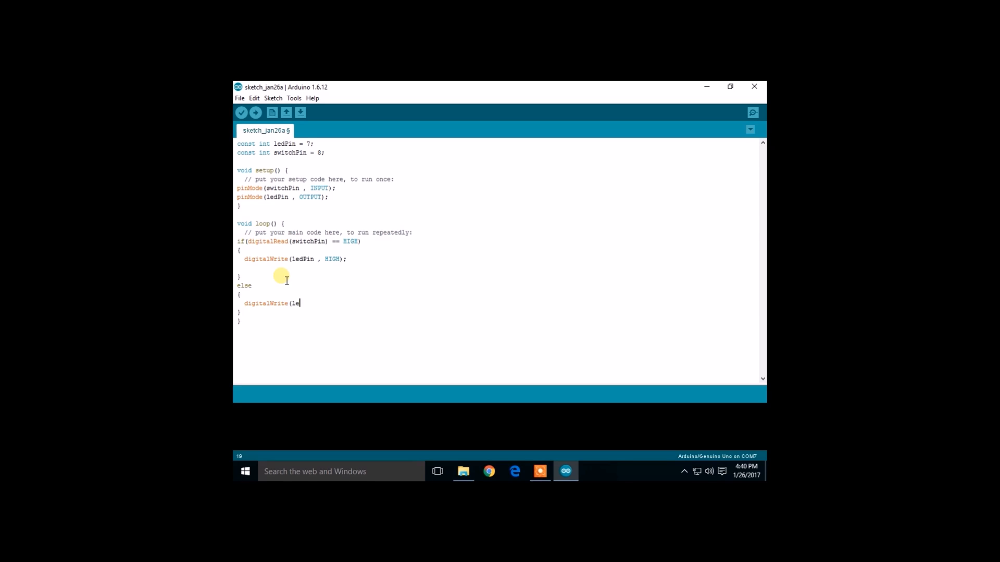
type("dPin ,")
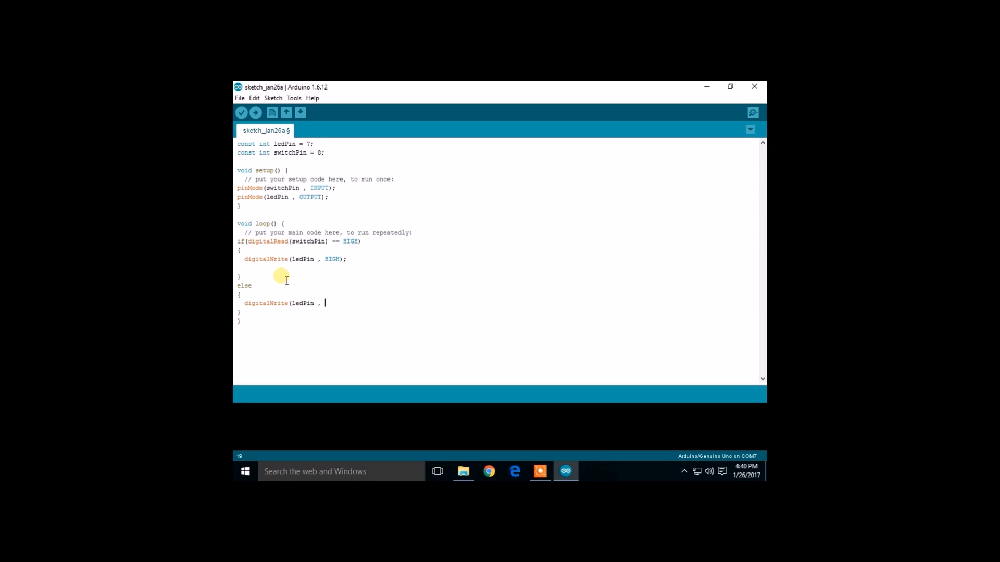
type("LOW")
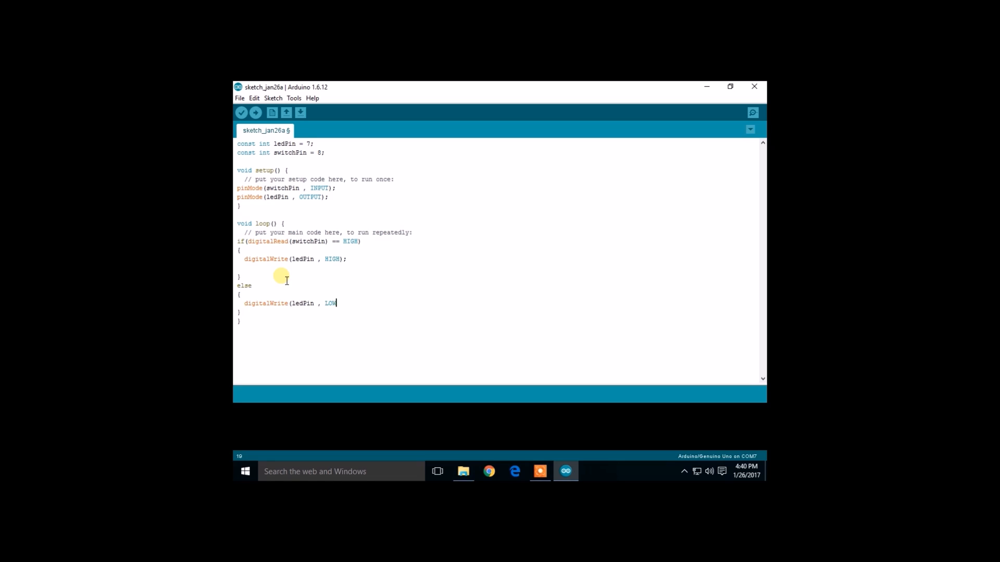
type(");")
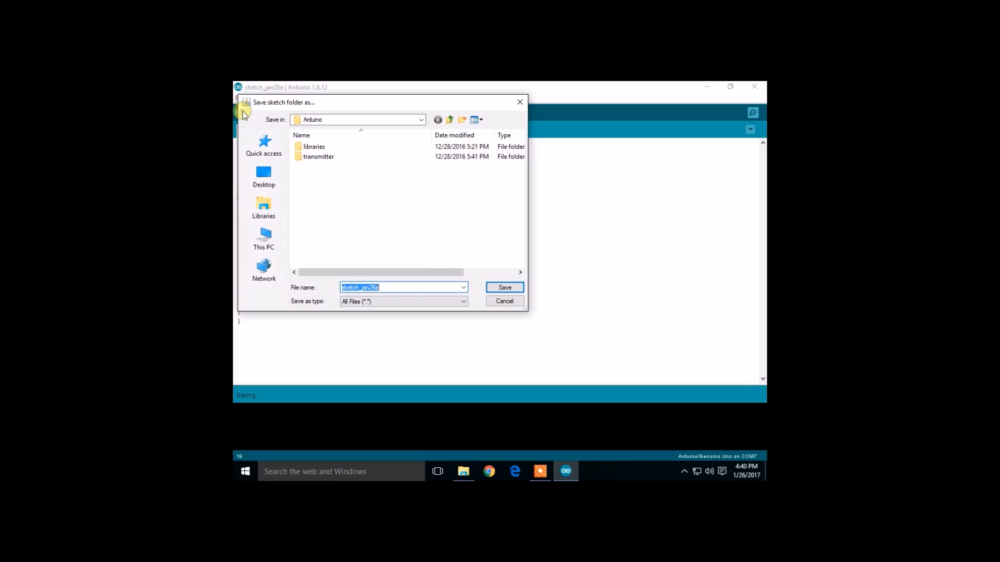
- Save the sketch folder and let the switch sketch compile to 902 bytes
left_click(504, 288)
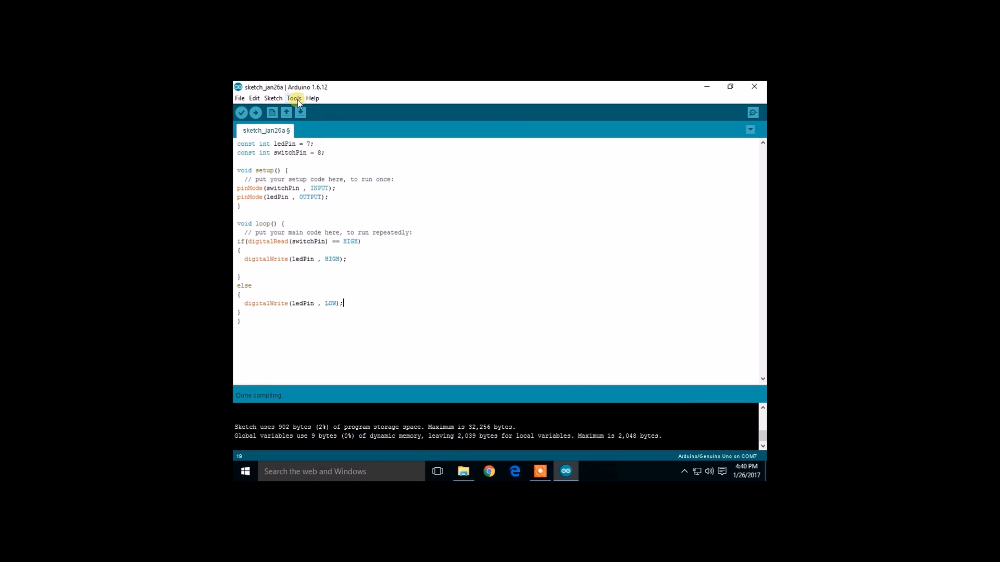
- Upload the switch sketch to the Arduino/Genuino Uno on COM7 until done uploading
left_click(255, 112)
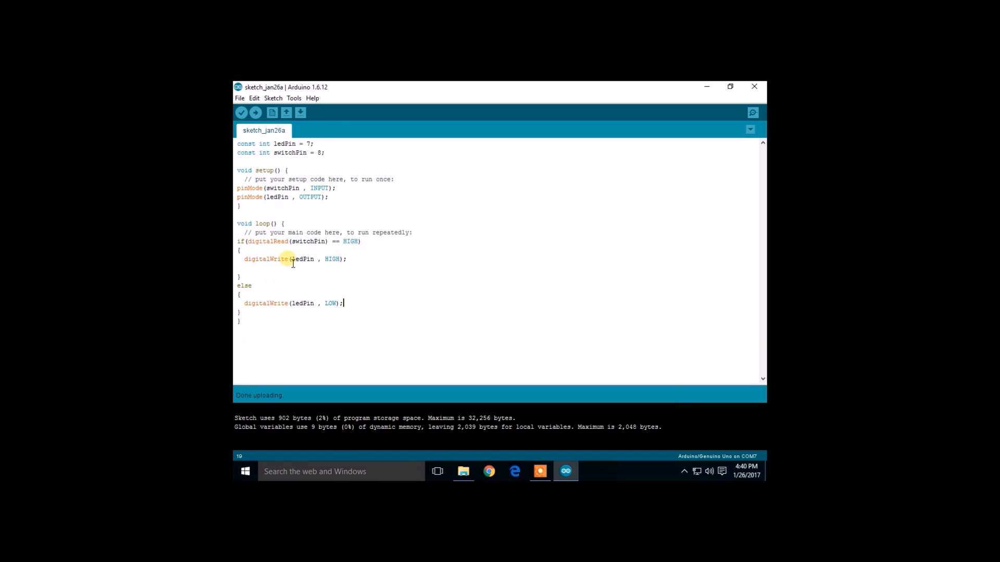
mouse_move(755, 86)
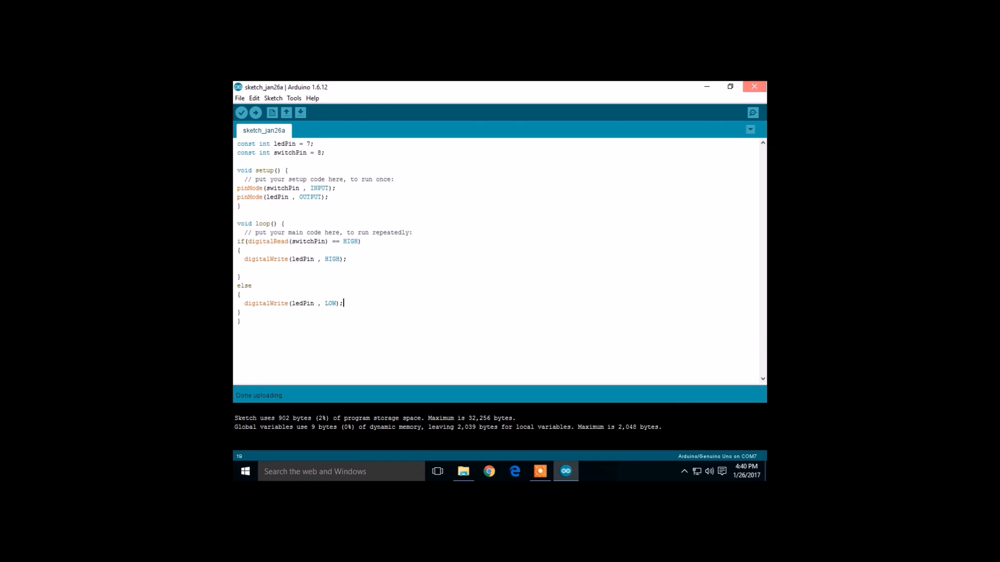